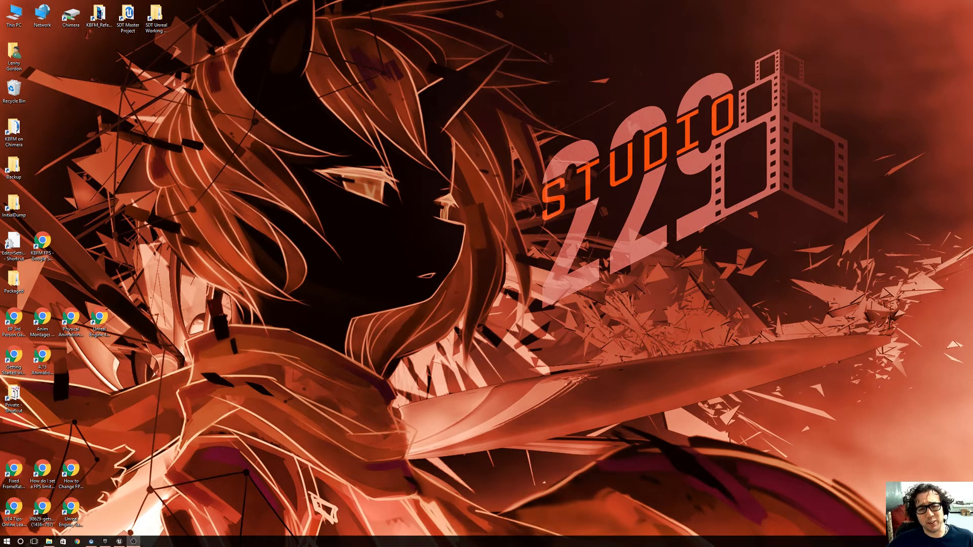
{"action": "mouse_move", "coordinate": [574, 348]}
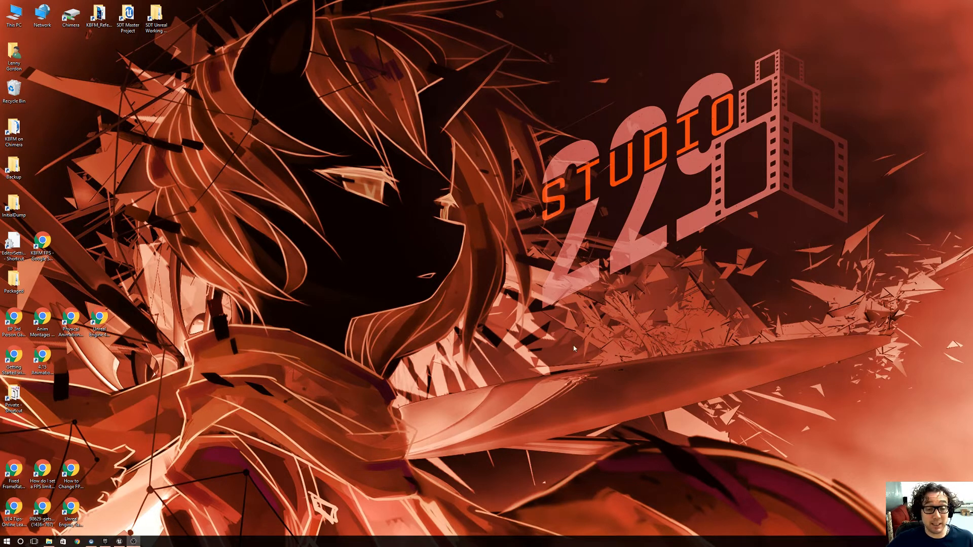
{"action": "mouse_move", "coordinate": [303, 435]}
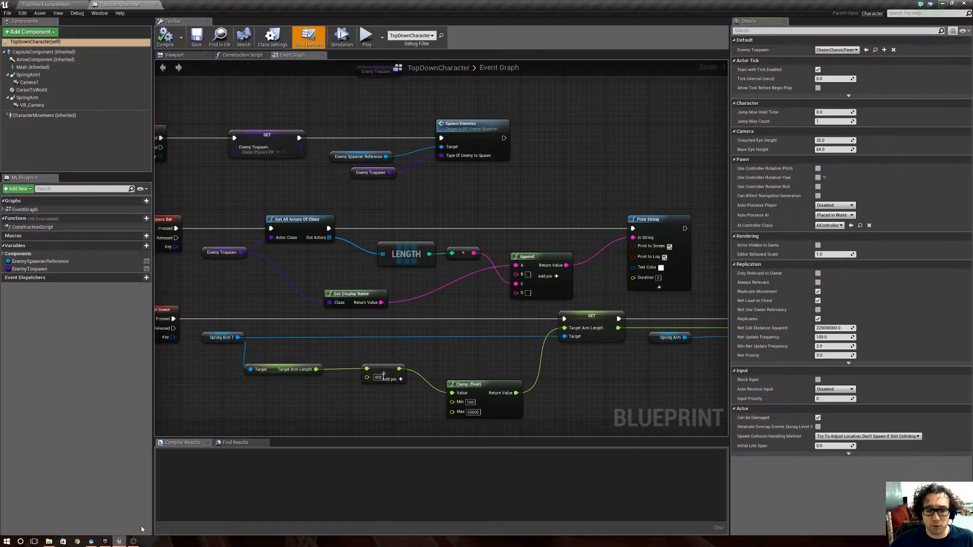
Return to the level, browse ChaserEQS to the RunnerToPlayerBT behavior tree, then show the ChaserPhysics folder.
{"action": "left_click", "coordinate": [44, 4]}
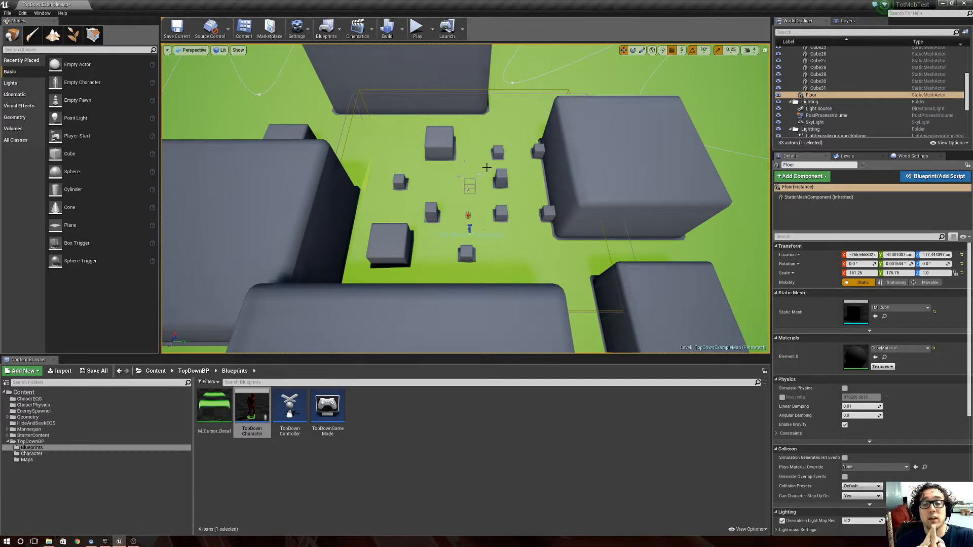
{"action": "mouse_move", "coordinate": [502, 167]}
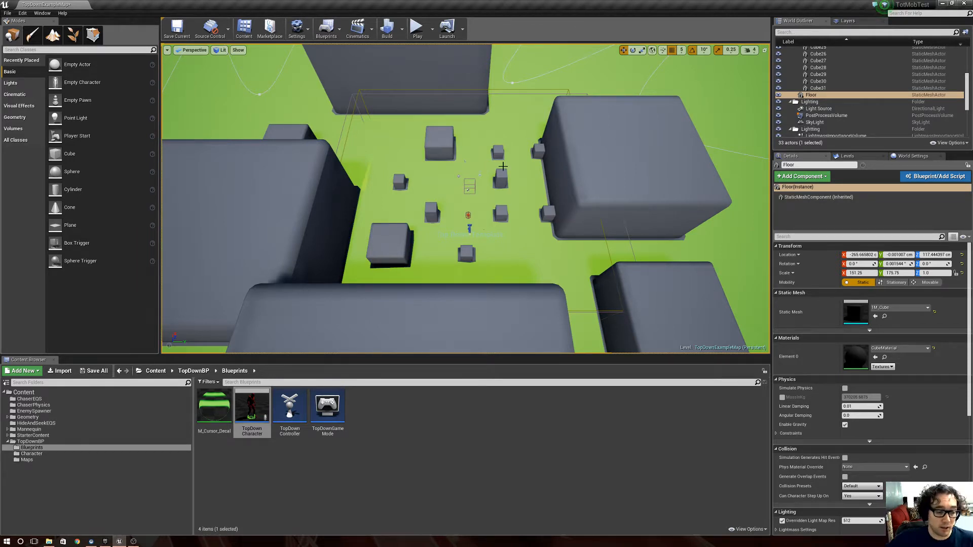
{"action": "left_click", "coordinate": [26, 398]}
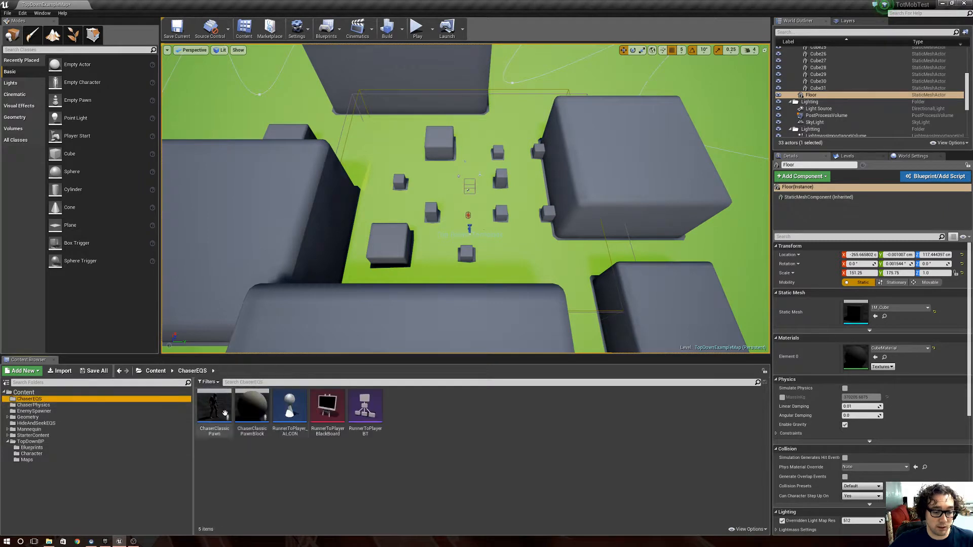
{"action": "left_click", "coordinate": [365, 409]}
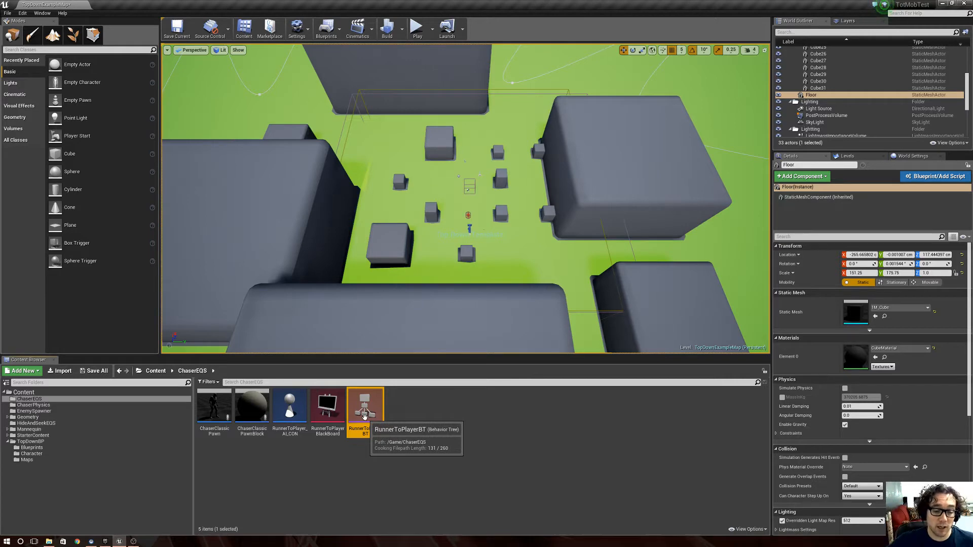
{"action": "double_click", "coordinate": [365, 407]}
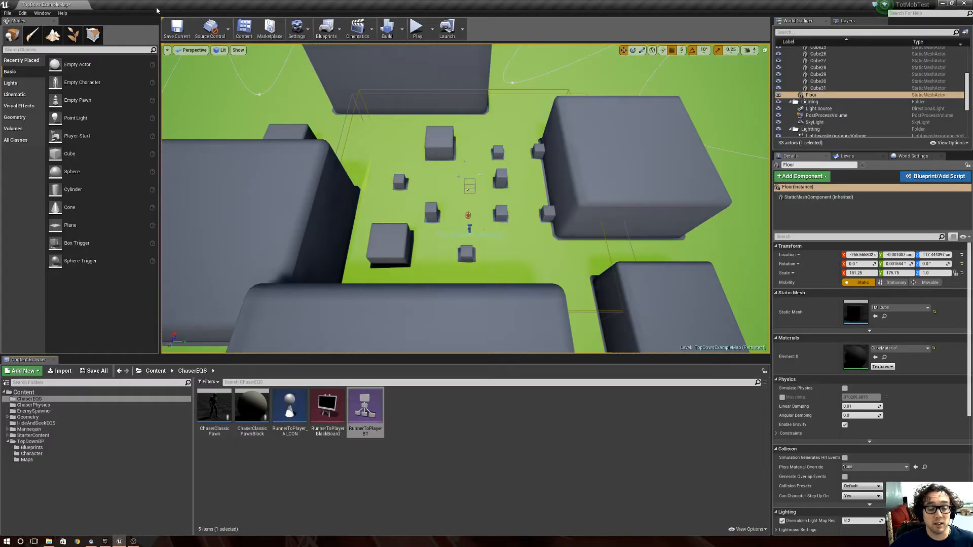
{"action": "left_click", "coordinate": [33, 405]}
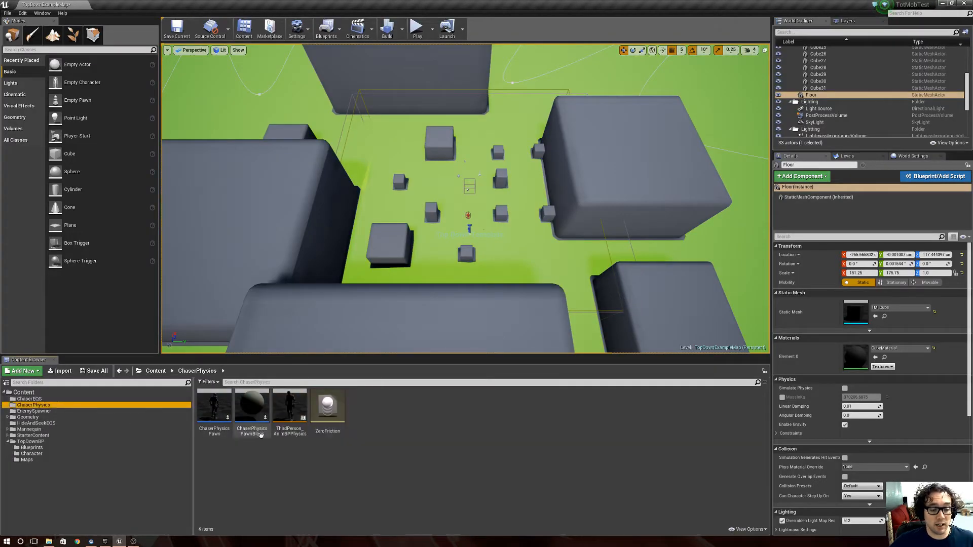
{"action": "double_click", "coordinate": [251, 404]}
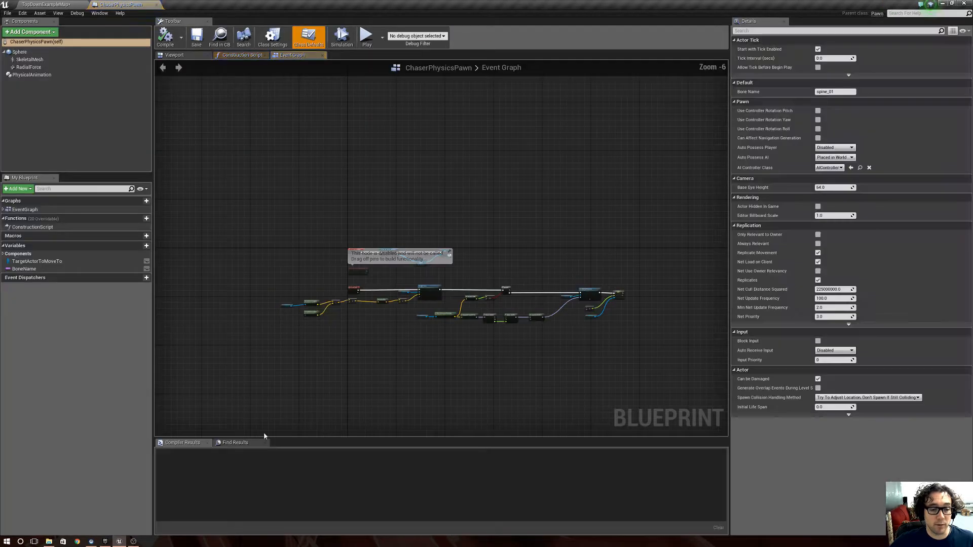
{"action": "scroll", "scroll_direction": "up", "scroll_amount": 3}
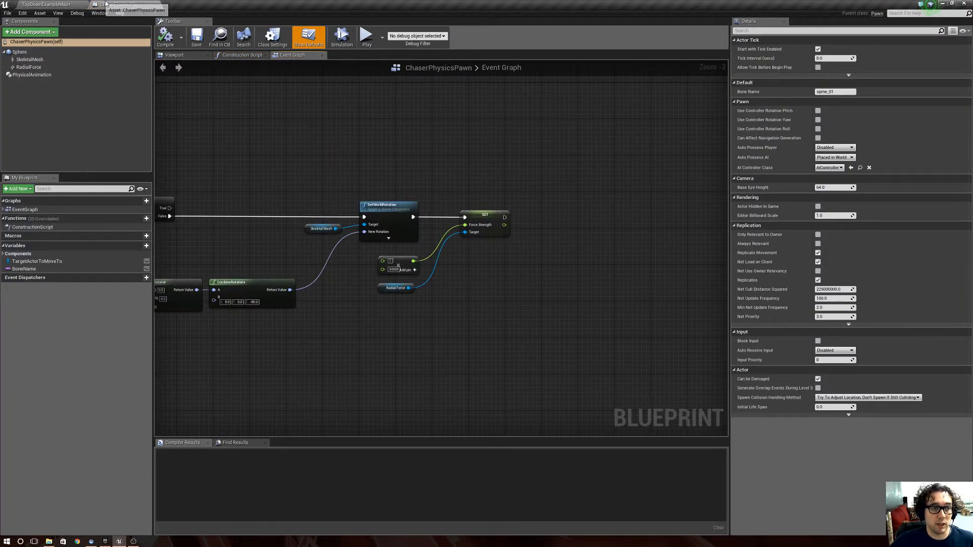
{"action": "left_click", "coordinate": [43, 4]}
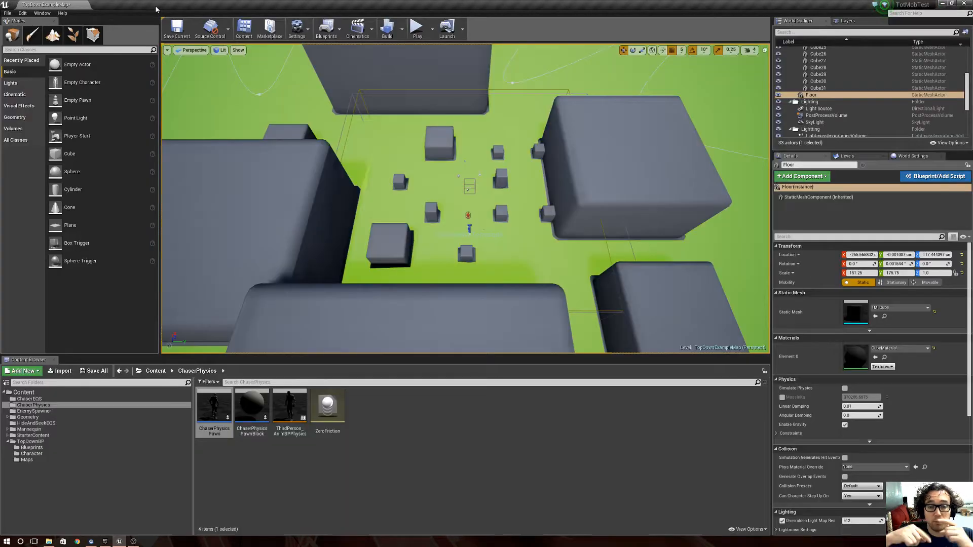
{"action": "double_click", "coordinate": [214, 403]}
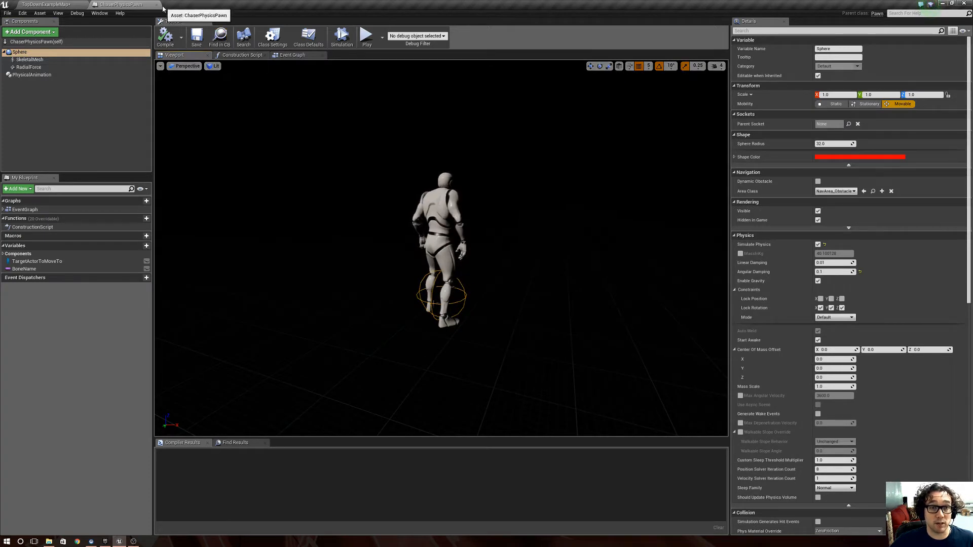
{"action": "mouse_move", "coordinate": [157, 4]}
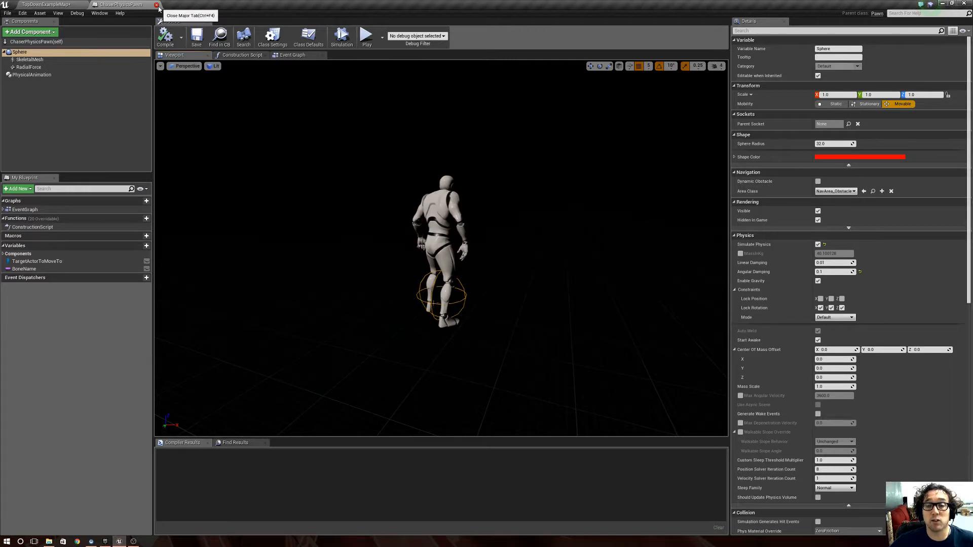
{"action": "left_click", "coordinate": [157, 4]}
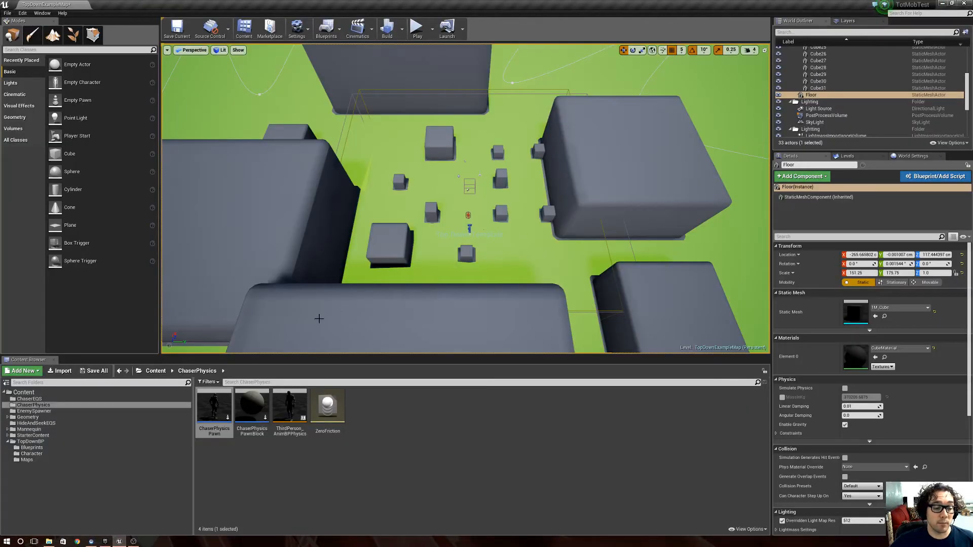
Select ChaserClassicPawnBlock and ChaserPhysicsPawnBlock in their folders, then simulate the level.
{"action": "left_click", "coordinate": [29, 398]}
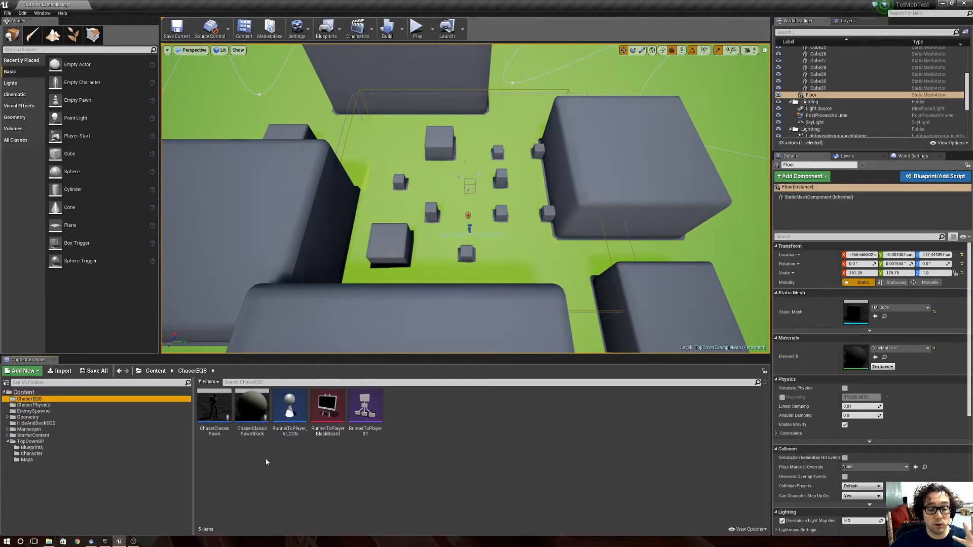
{"action": "left_click", "coordinate": [251, 410]}
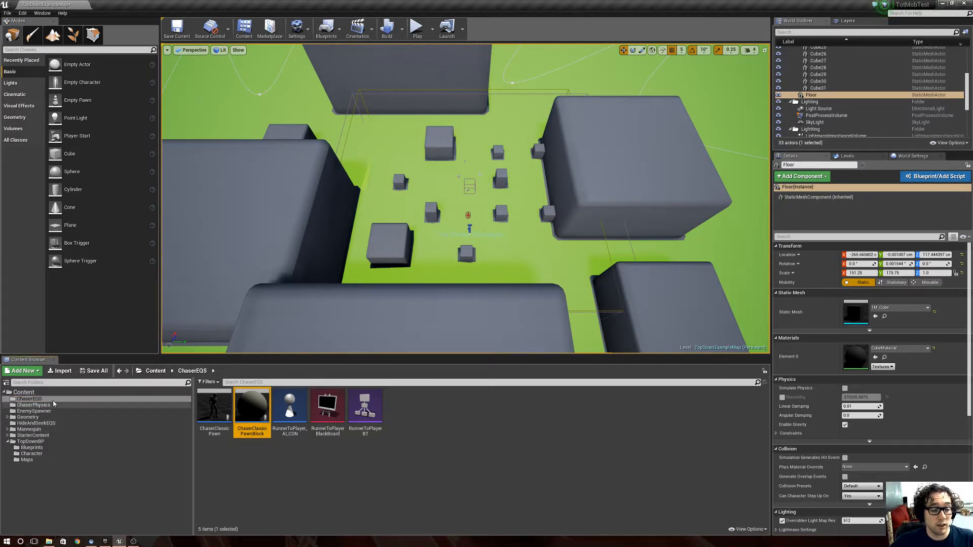
{"action": "left_click", "coordinate": [34, 405]}
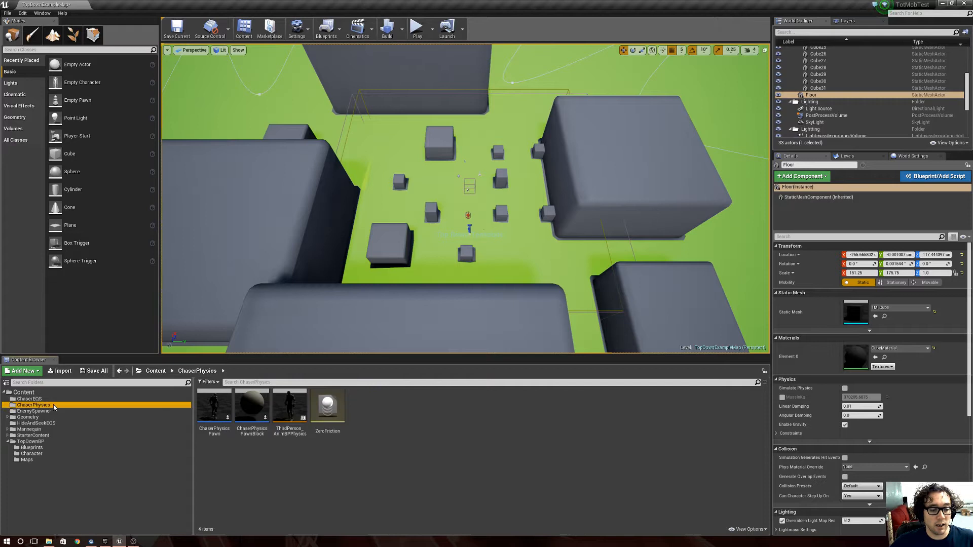
{"action": "left_click", "coordinate": [252, 404]}
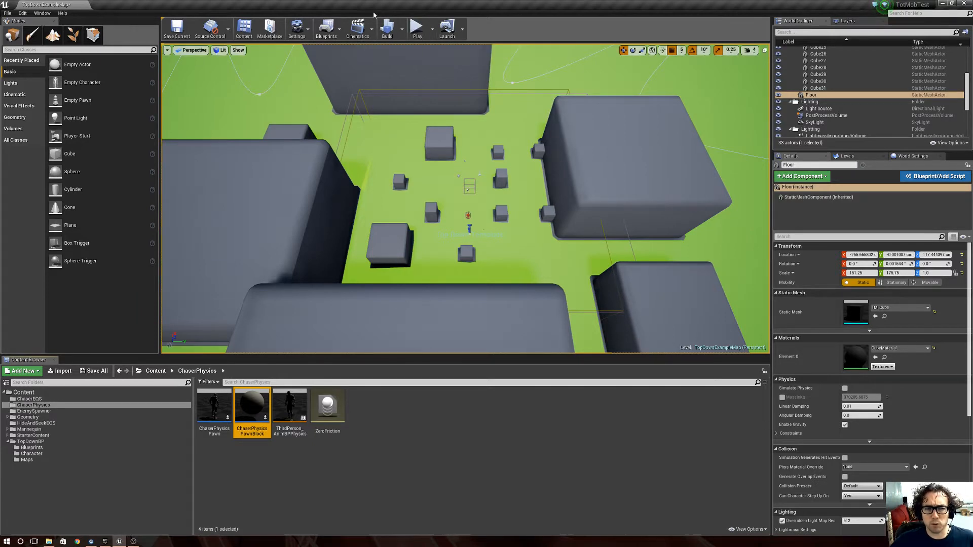
{"action": "mouse_move", "coordinate": [534, 31]}
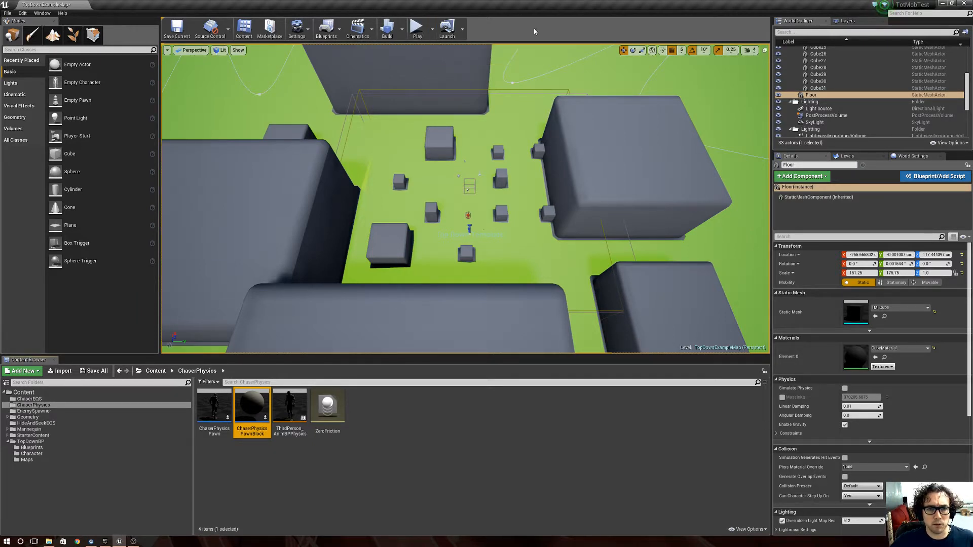
{"action": "left_click", "coordinate": [416, 28]}
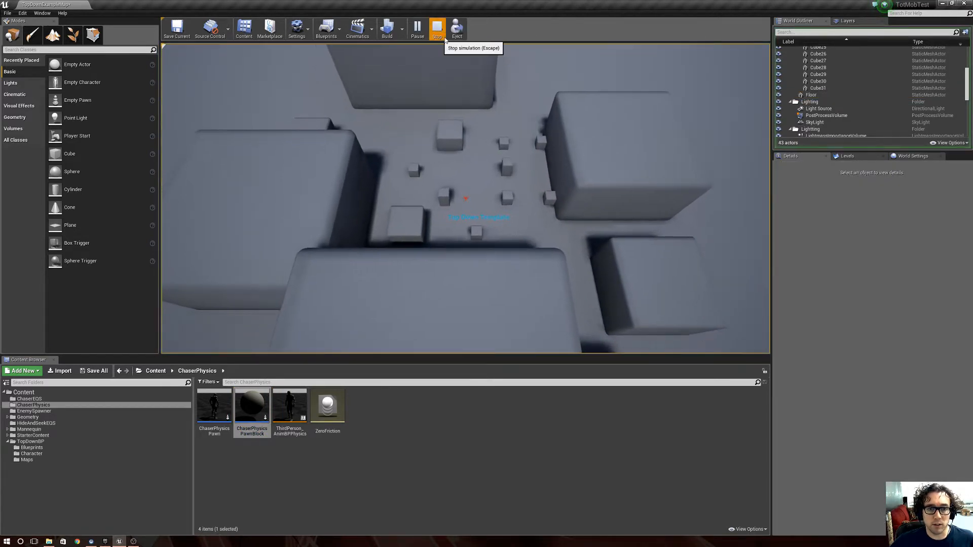
Stop the simulation and playtest the level in a maximized New Editor Window as the swarm chases the player.
{"action": "left_click", "coordinate": [428, 28]}
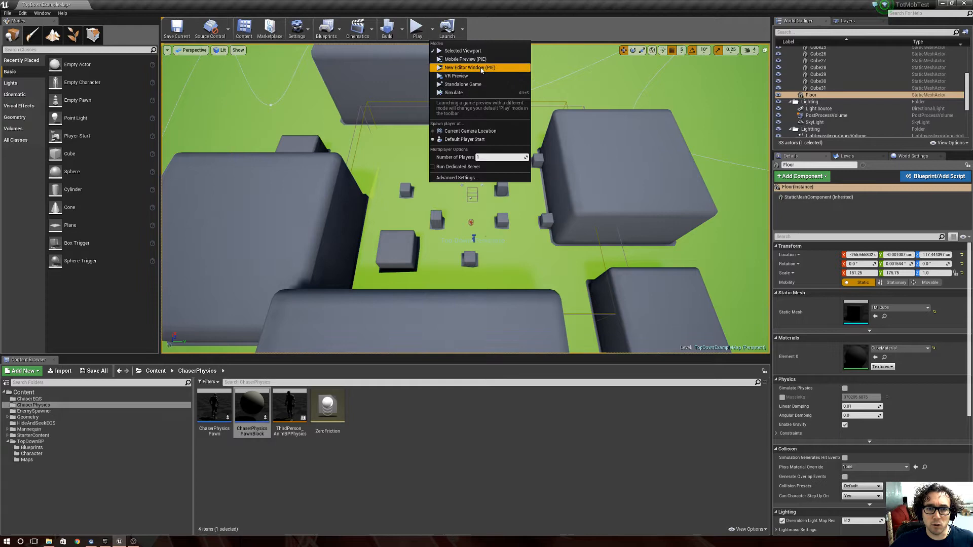
{"action": "left_click", "coordinate": [463, 67]}
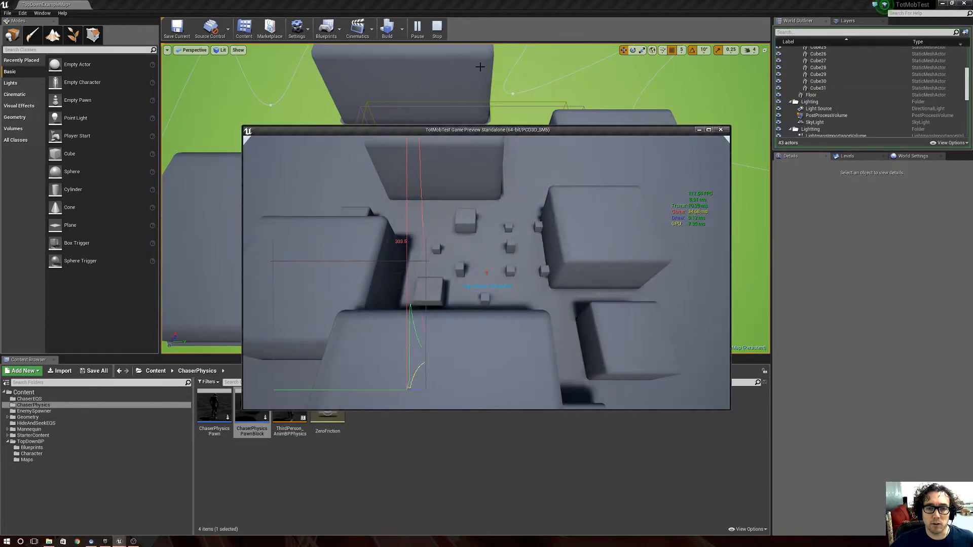
{"action": "left_click", "coordinate": [708, 130]}
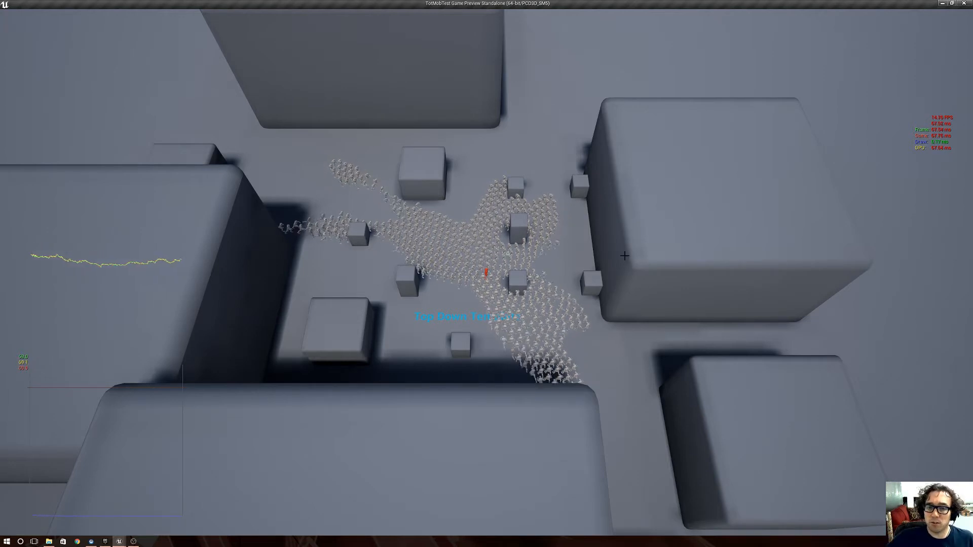
{"action": "mouse_move", "coordinate": [929, 108]}
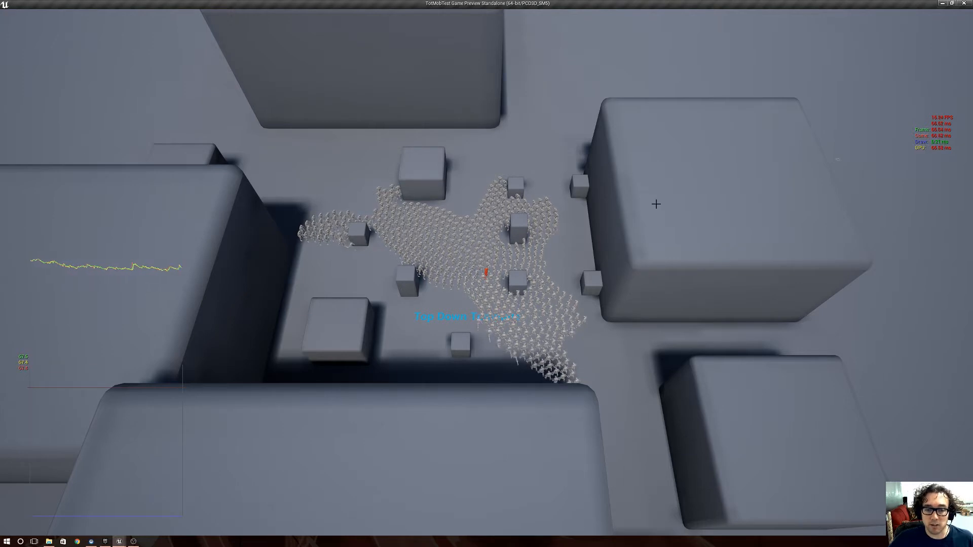
{"action": "mouse_move", "coordinate": [555, 217]}
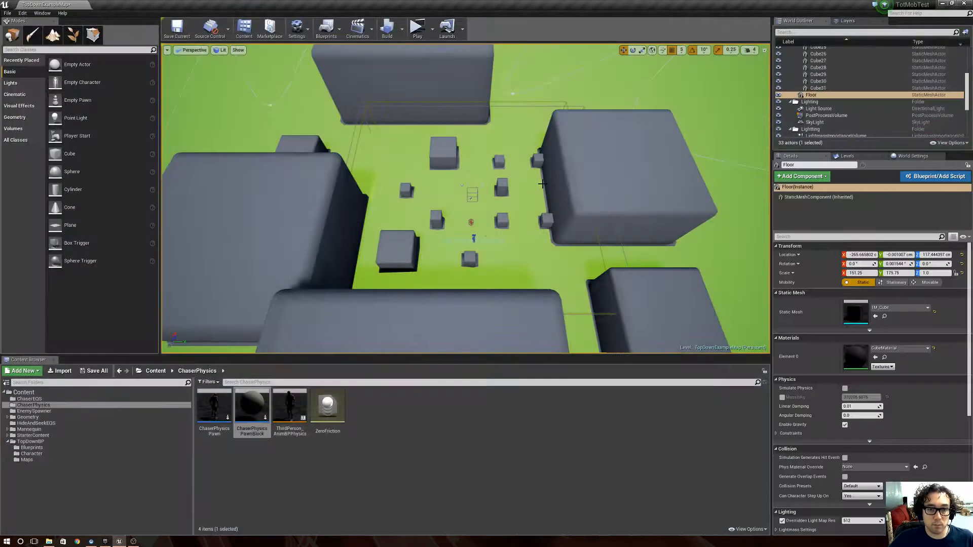
Launch another playtest in a maximized game window and let the chaser swarm pursue the player.
{"action": "left_click", "coordinate": [416, 27]}
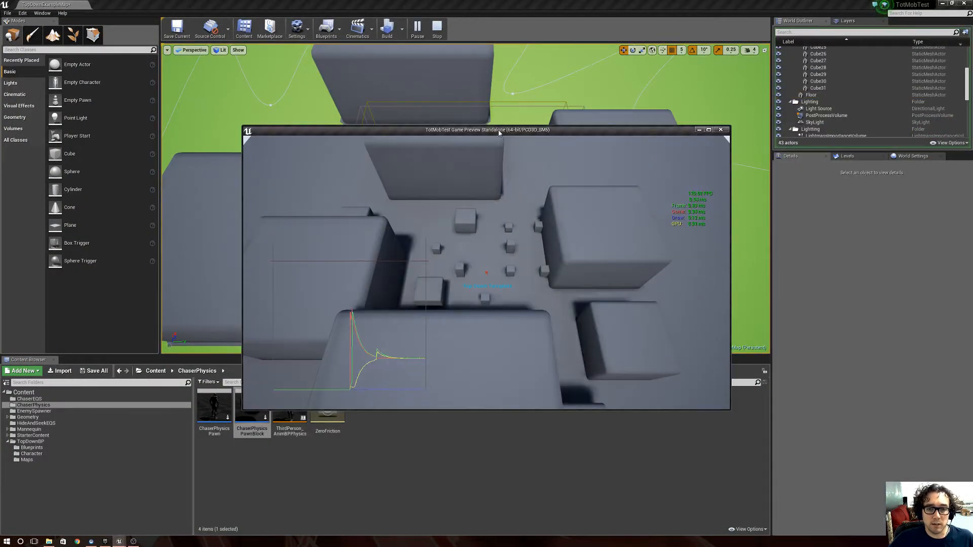
{"action": "left_click", "coordinate": [709, 130]}
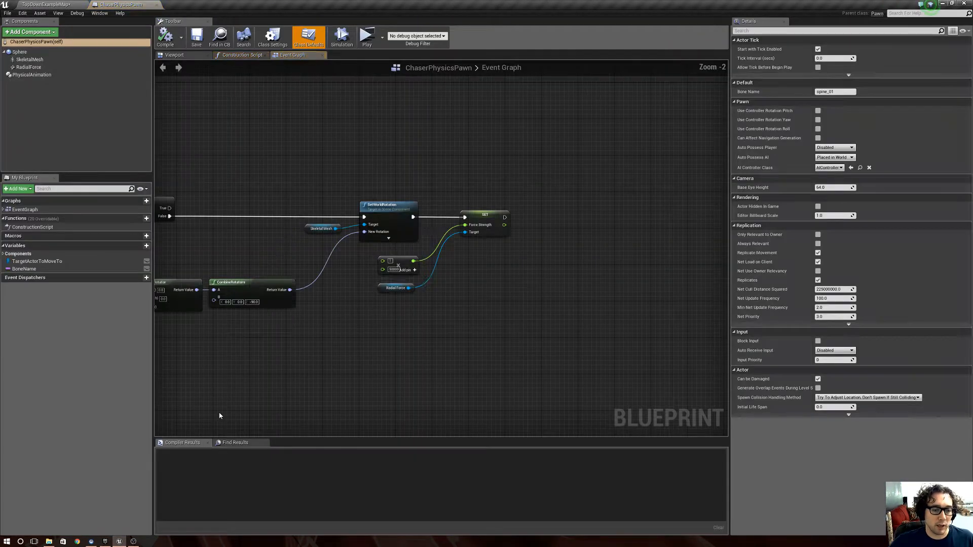
Review the physics pawn's viewport, construction script and event graph, then return to the TotMobTest level.
{"action": "left_click", "coordinate": [173, 55]}
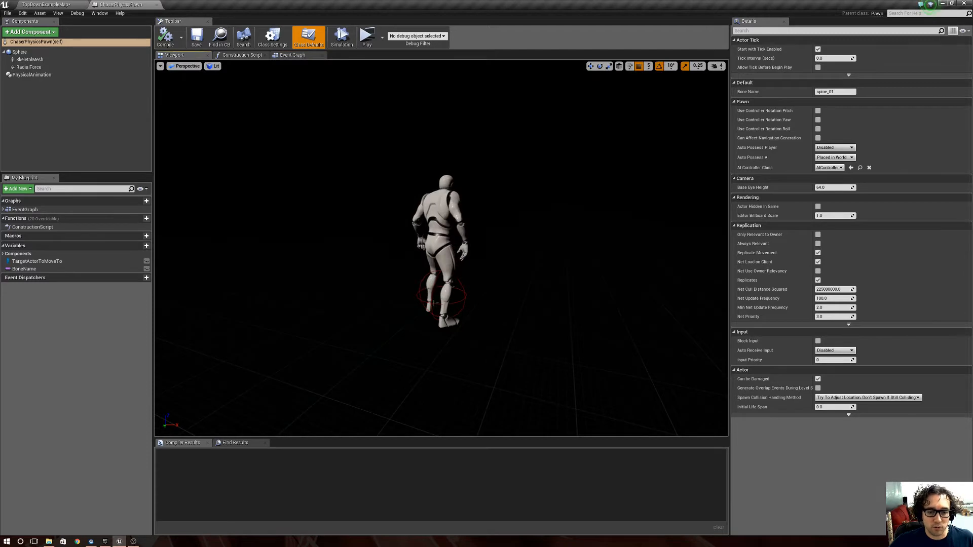
{"action": "left_click", "coordinate": [18, 52]}
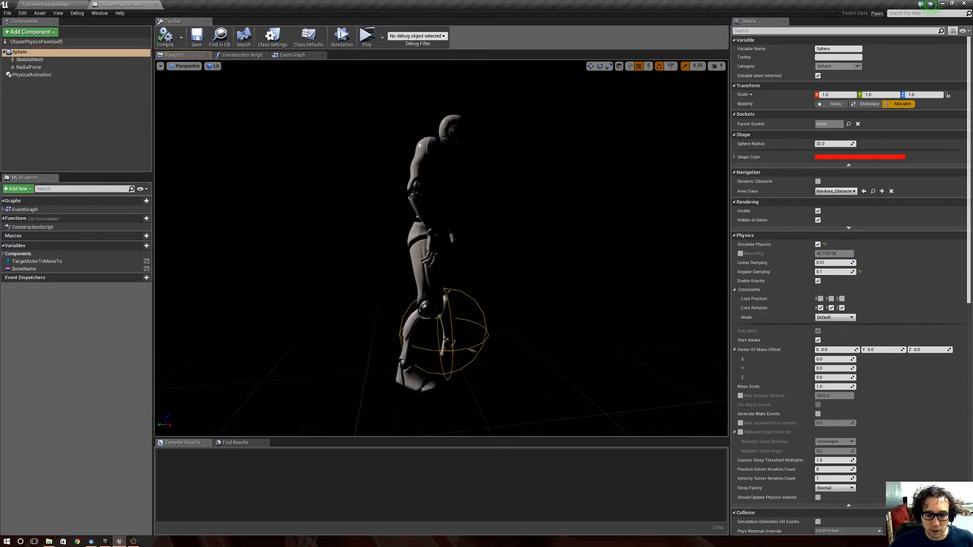
{"action": "left_click", "coordinate": [242, 55]}
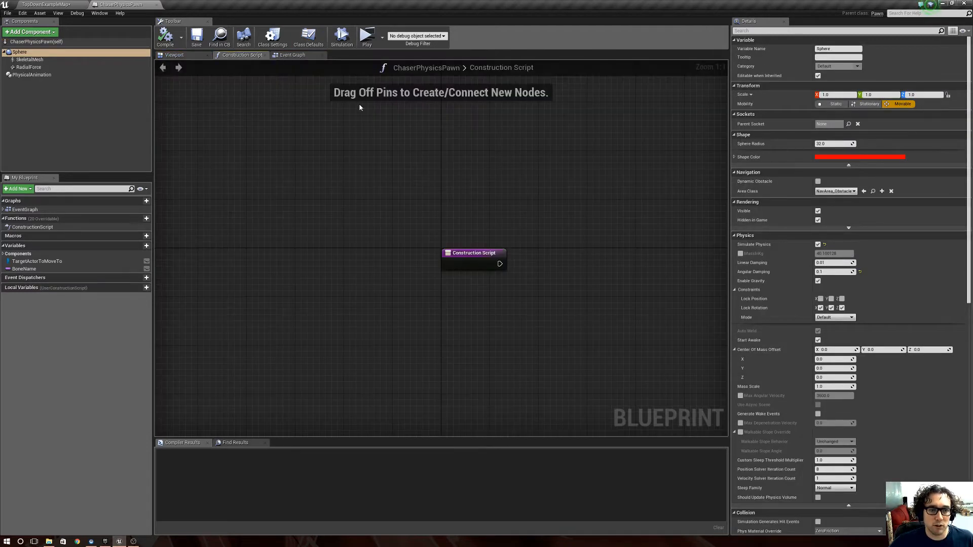
{"action": "left_click", "coordinate": [292, 55]}
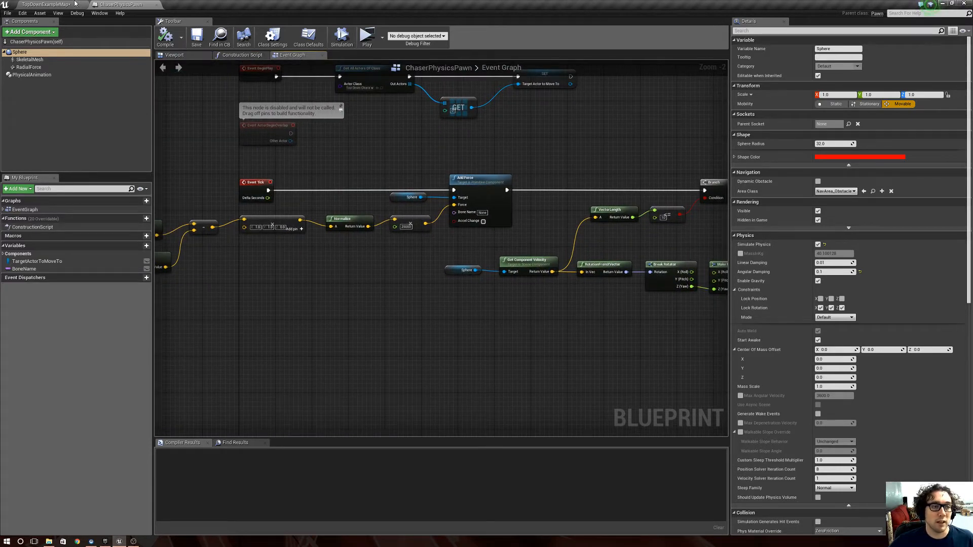
{"action": "left_click", "coordinate": [43, 4]}
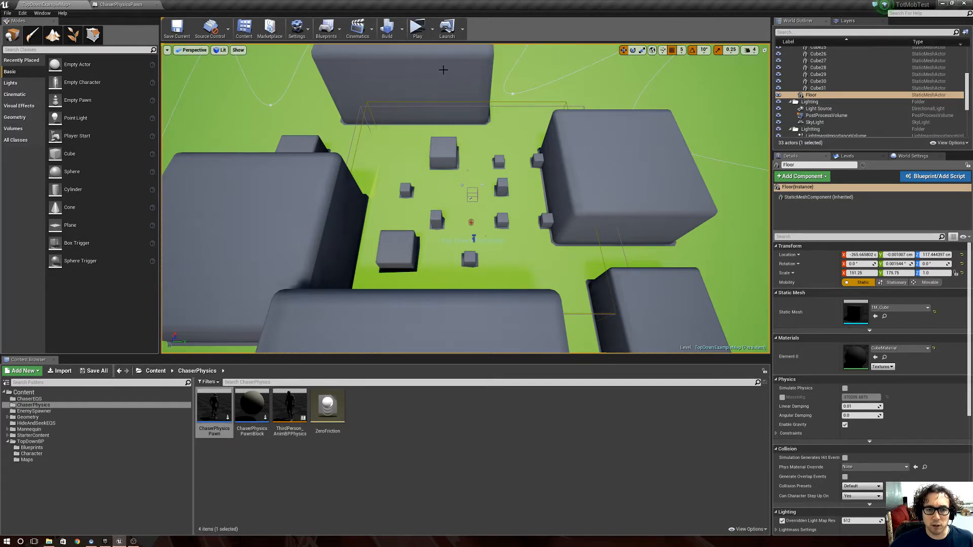
{"action": "left_click", "coordinate": [417, 28]}
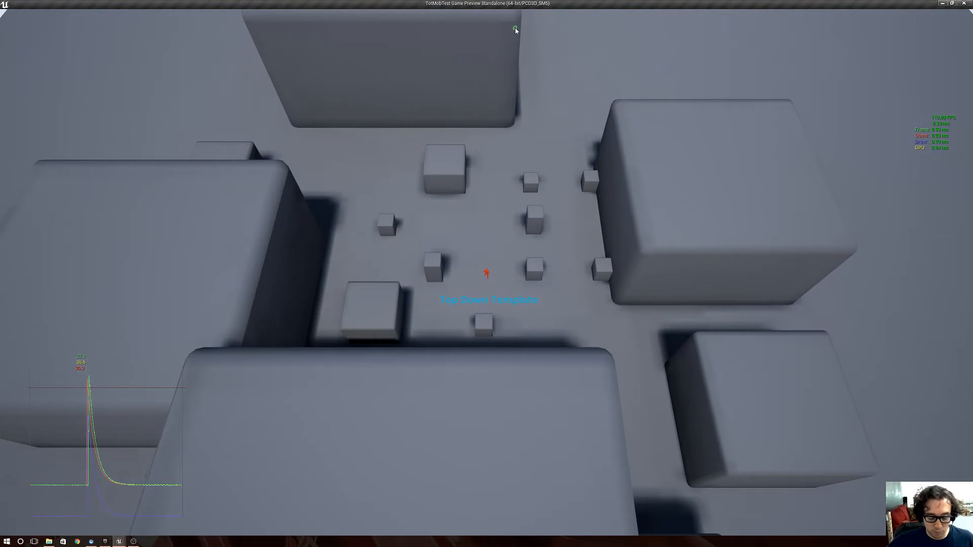
{"action": "mouse_move", "coordinate": [508, 183]}
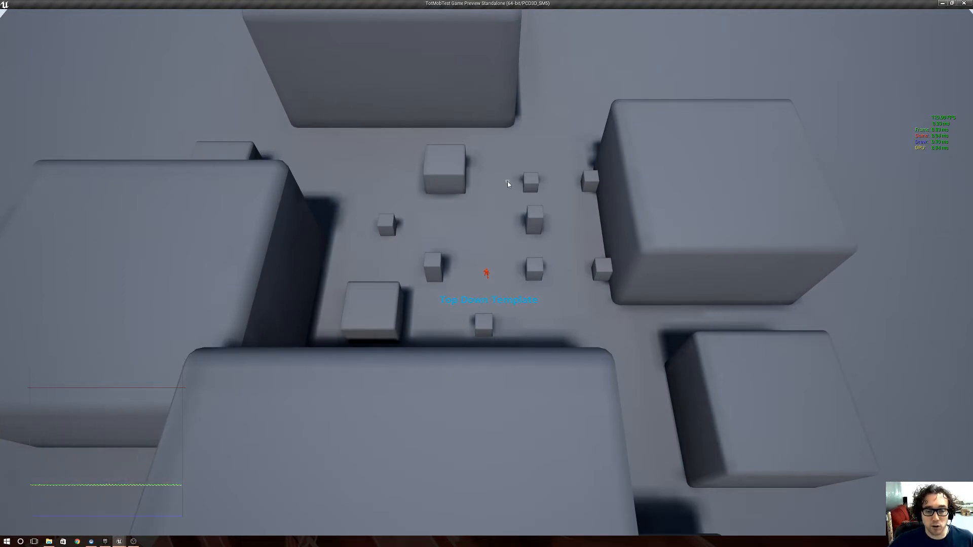
{"action": "mouse_move", "coordinate": [482, 256]}
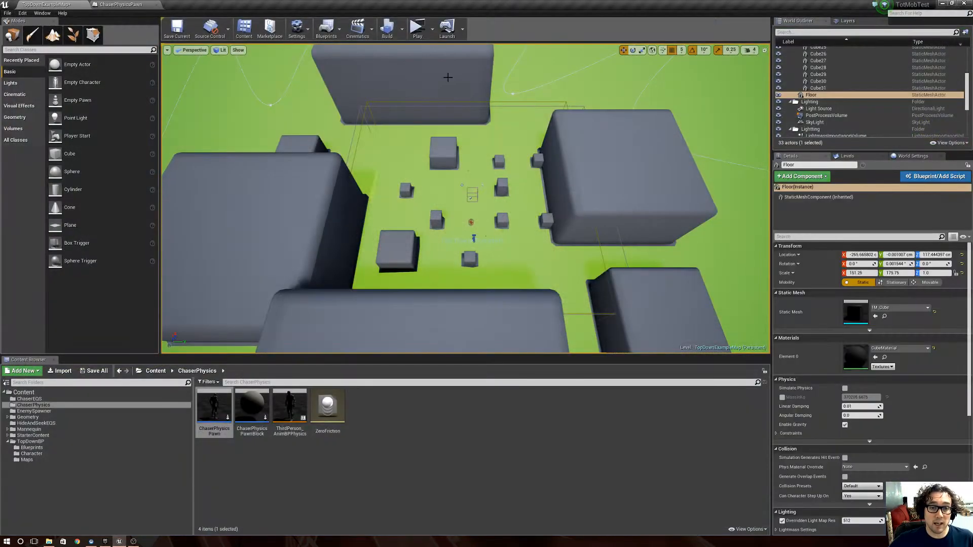
{"action": "left_click", "coordinate": [416, 26]}
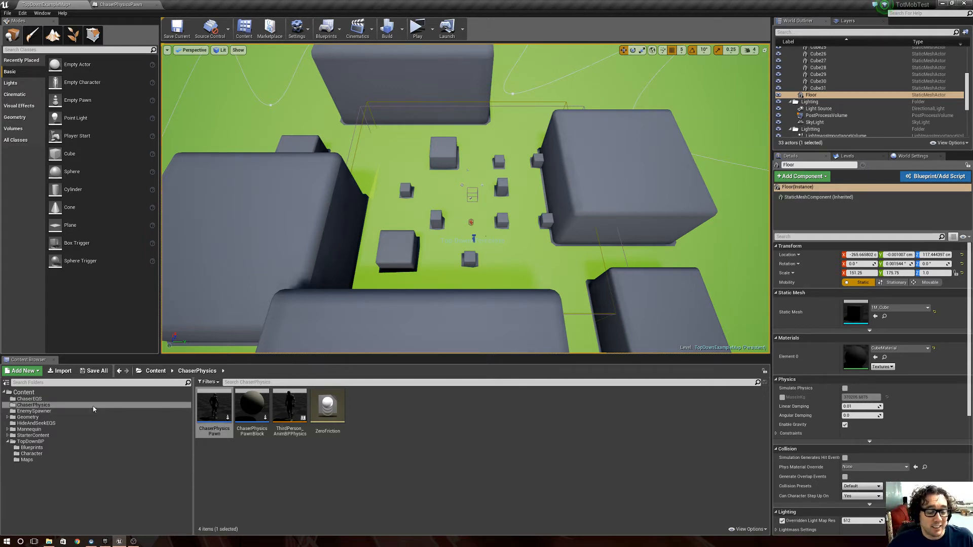
{"action": "mouse_move", "coordinate": [101, 381]}
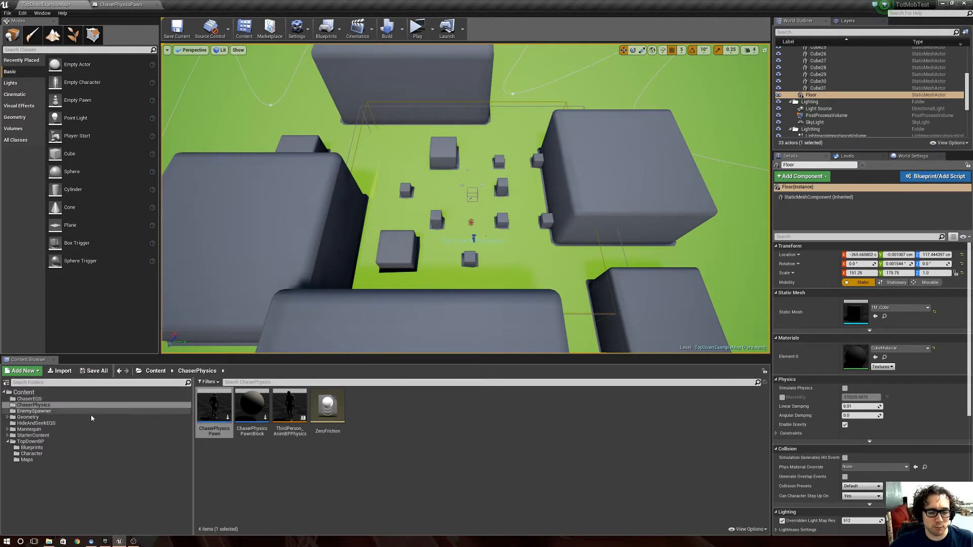
Open ChaserClassicPawn from ChaserEQS in the full blueprint editor and show its components viewport.
{"action": "left_click", "coordinate": [134, 439]}
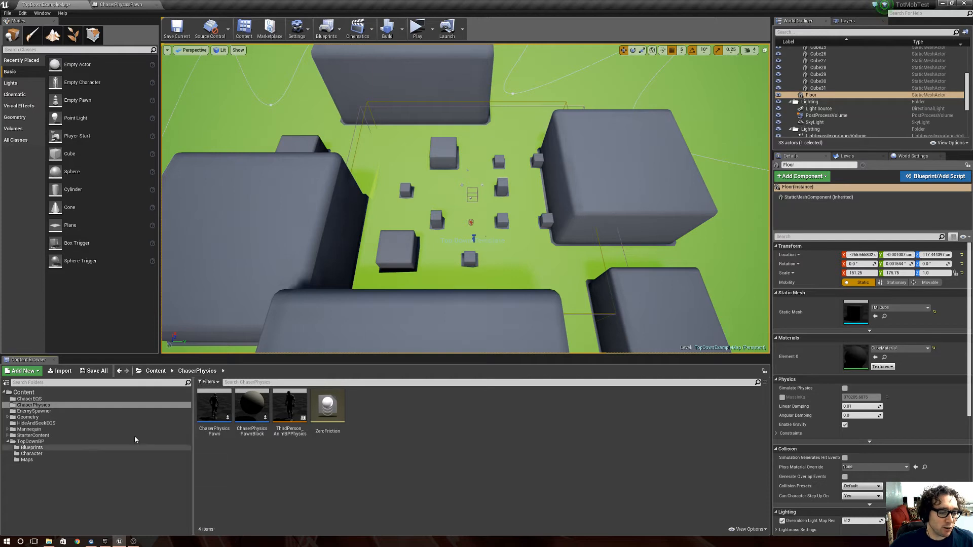
{"action": "left_click", "coordinate": [28, 398]}
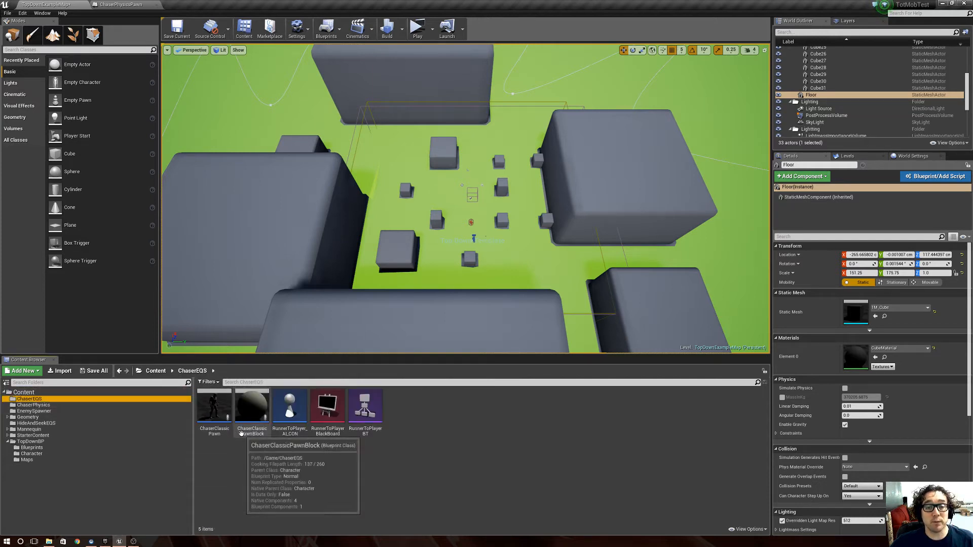
{"action": "double_click", "coordinate": [214, 403]}
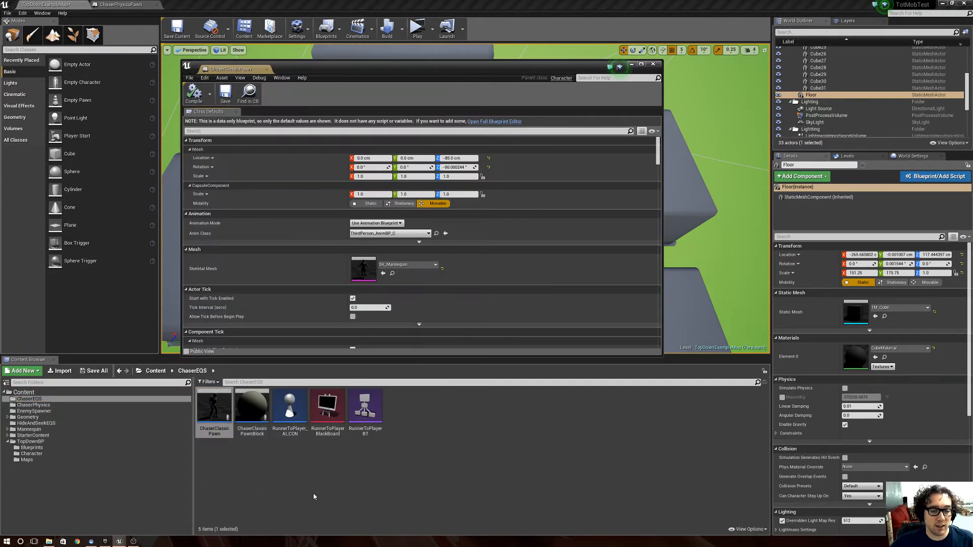
{"action": "left_click", "coordinate": [640, 64]}
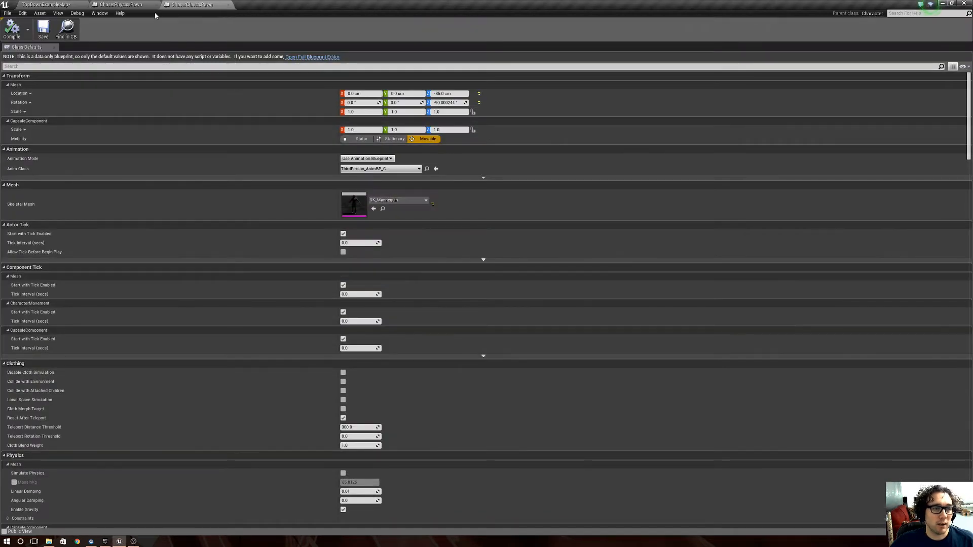
{"action": "mouse_move", "coordinate": [302, 113]}
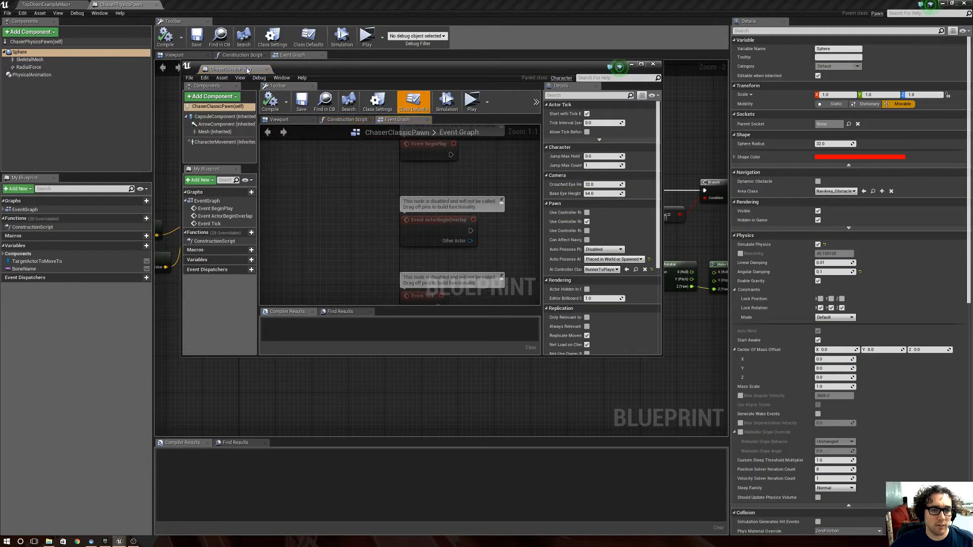
{"action": "left_click", "coordinate": [640, 63]}
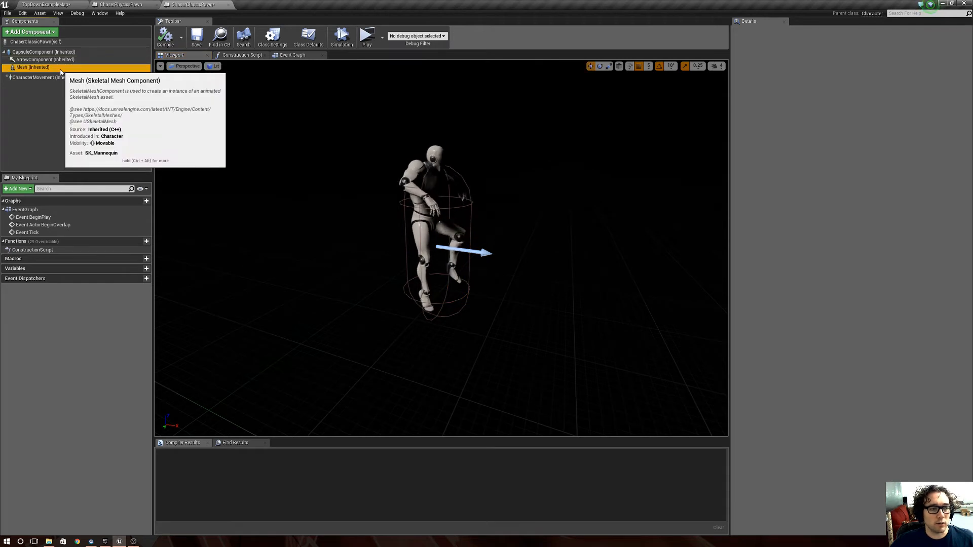
Inspect the Mesh component and filter the class defaults for 'AI' to find RunnerToPlayer_AI_CON.
{"action": "left_click", "coordinate": [34, 67]}
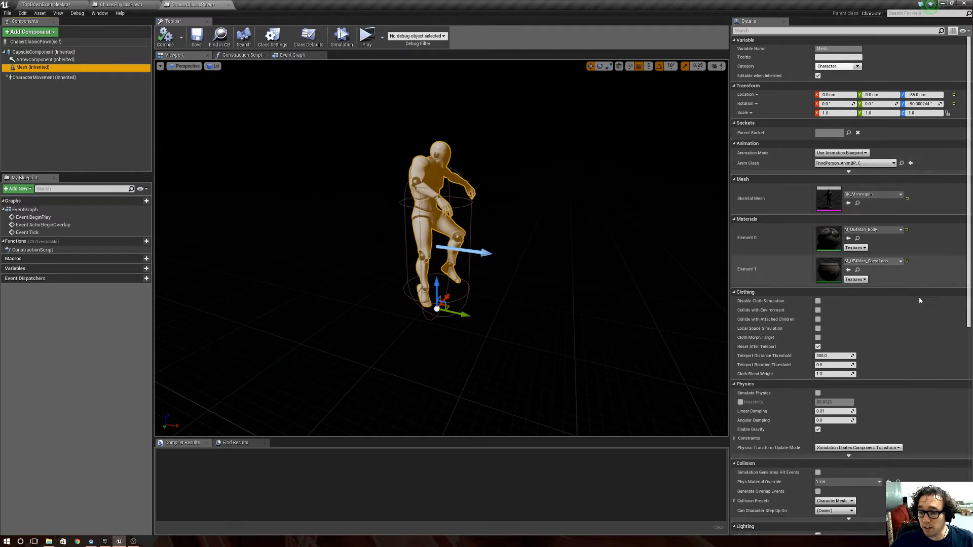
{"action": "scroll", "scroll_direction": "down", "scroll_amount": 3}
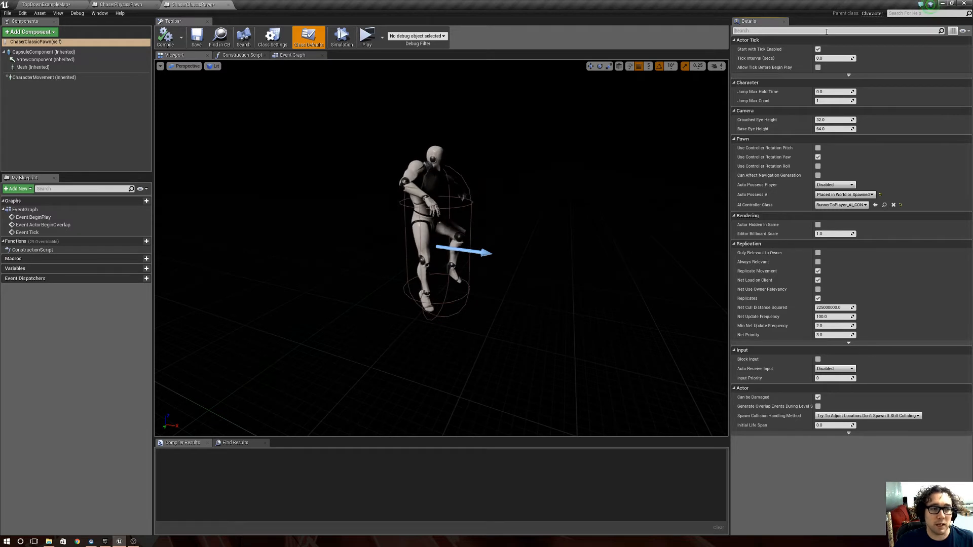
{"action": "type", "text": "AI"}
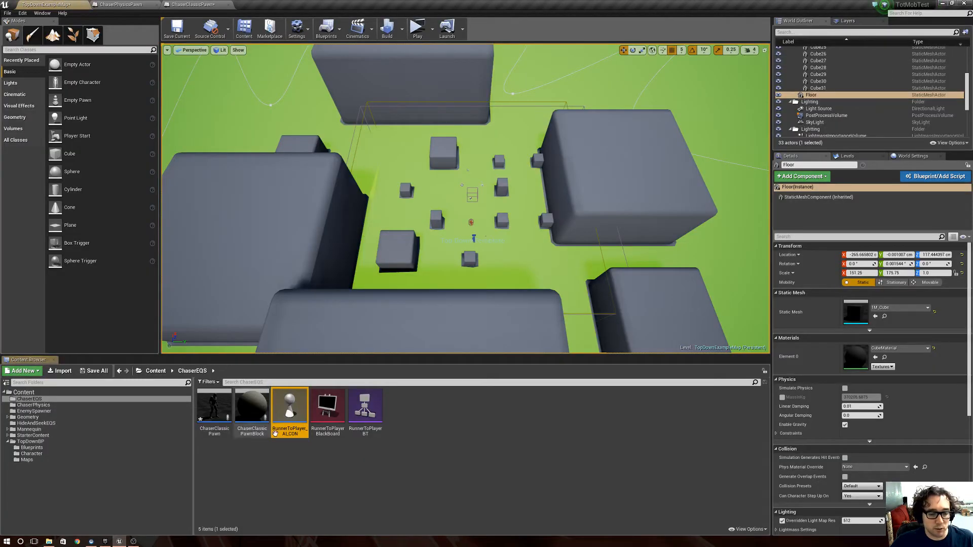
Open RunnerToPlayer_AI_CON and its RunnerToPlayer blackboard showing the ActorToRunTo object key.
{"action": "double_click", "coordinate": [289, 407]}
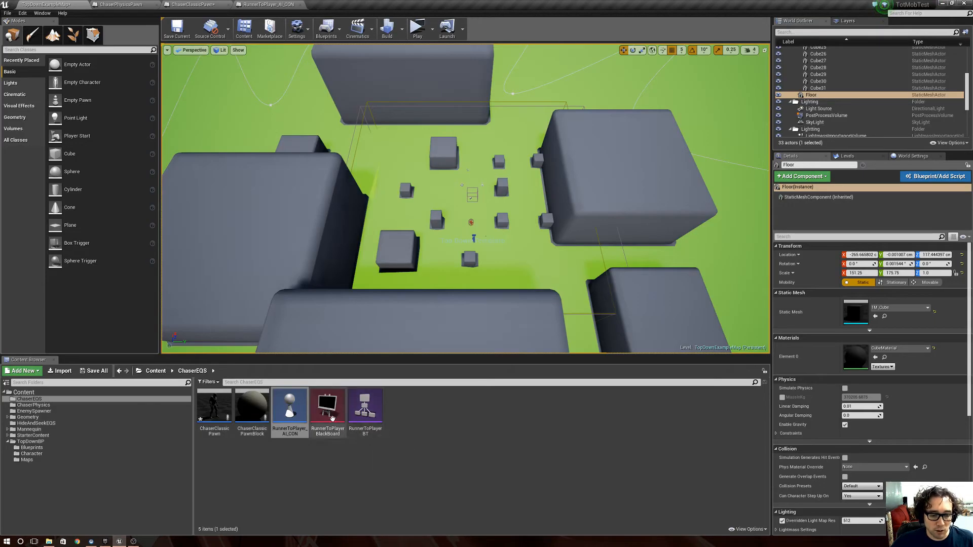
{"action": "double_click", "coordinate": [328, 407]}
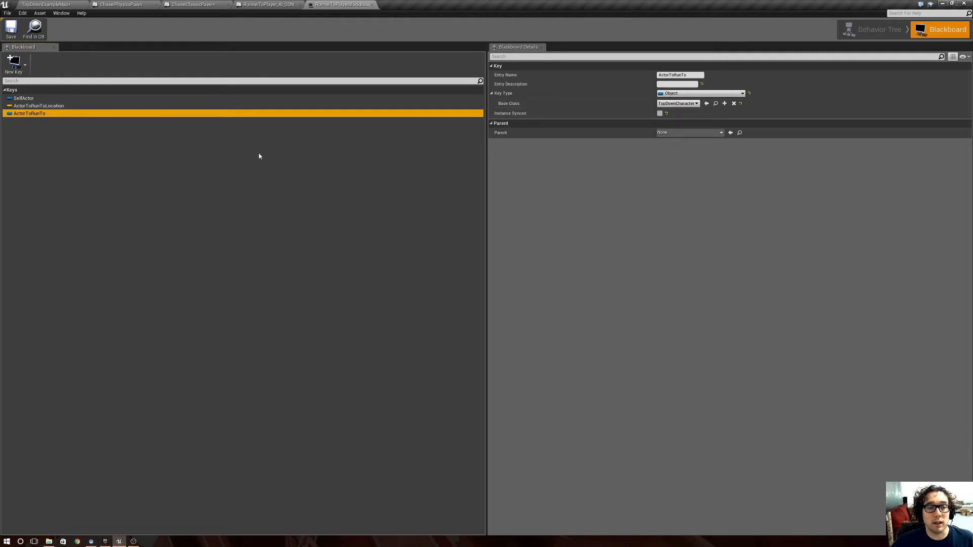
Review the AI controller graph and the behavior tree's Move To task, then inspect ChaserClassicPawn's Mesh.
{"action": "left_click", "coordinate": [266, 5]}
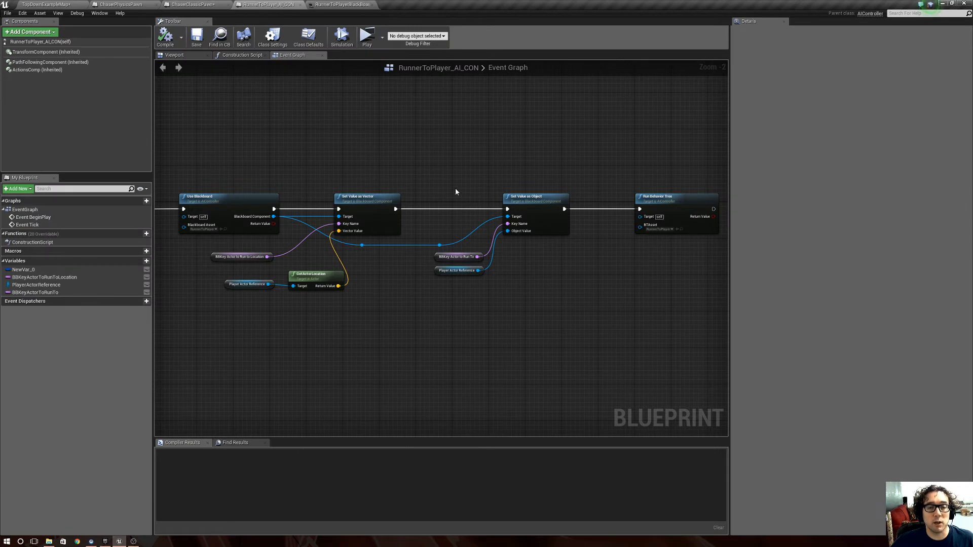
{"action": "mouse_move", "coordinate": [443, 177]}
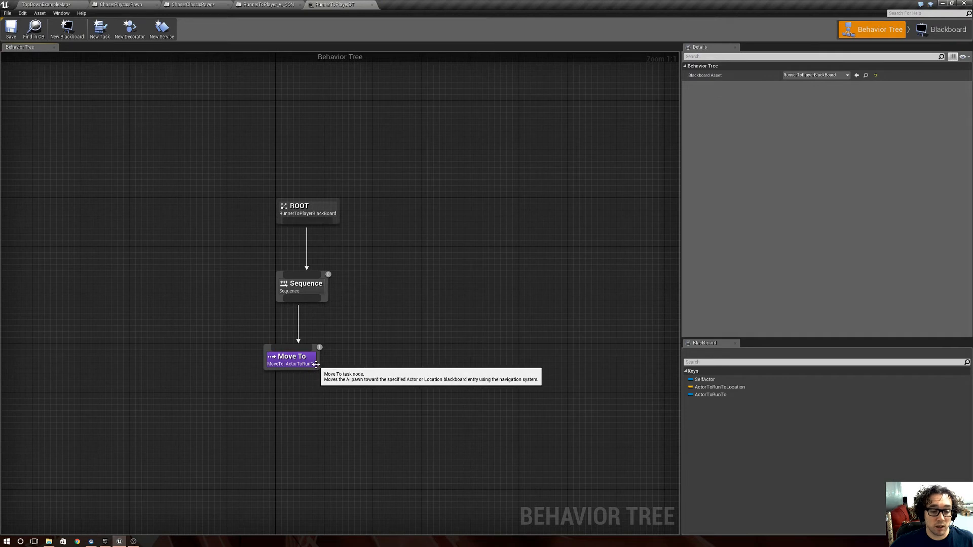
{"action": "left_click", "coordinate": [301, 359]}
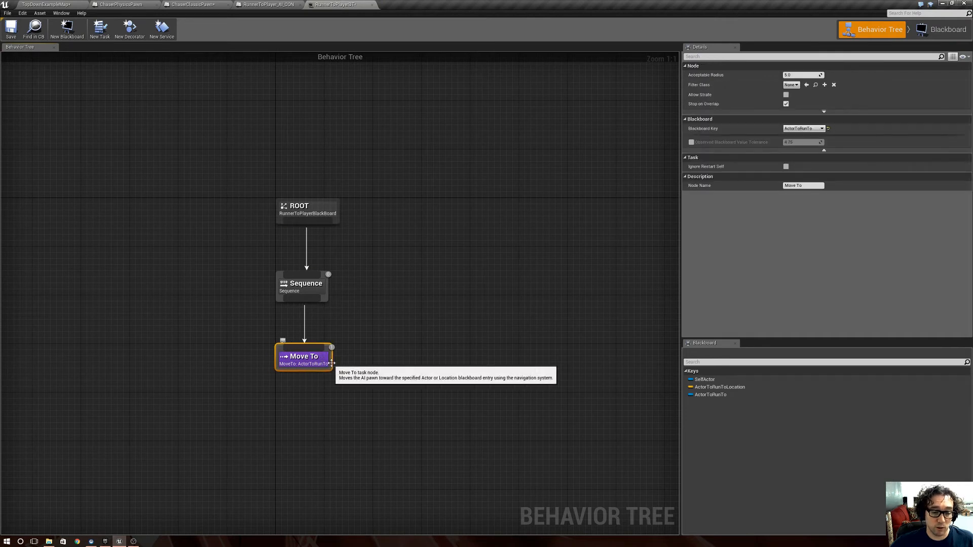
{"action": "mouse_move", "coordinate": [327, 367]}
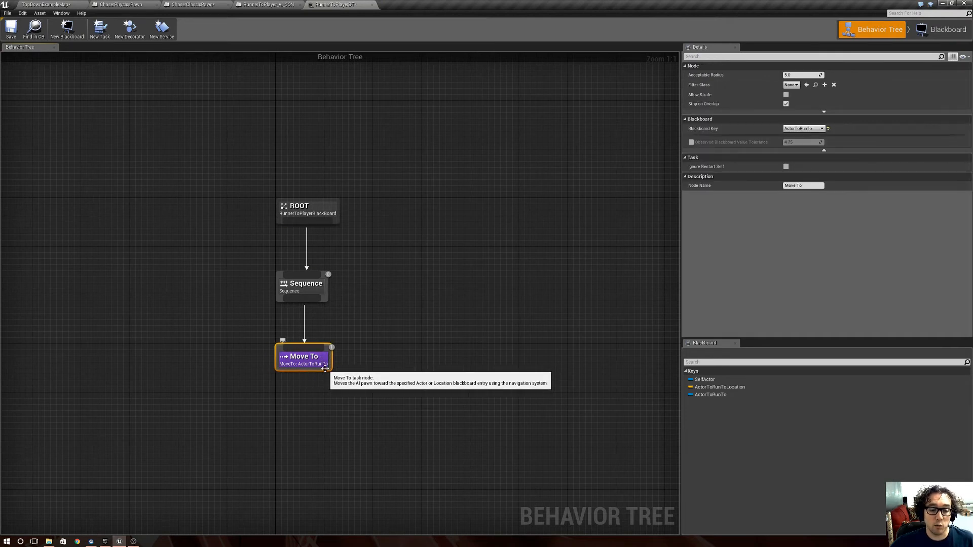
{"action": "mouse_move", "coordinate": [558, 190]}
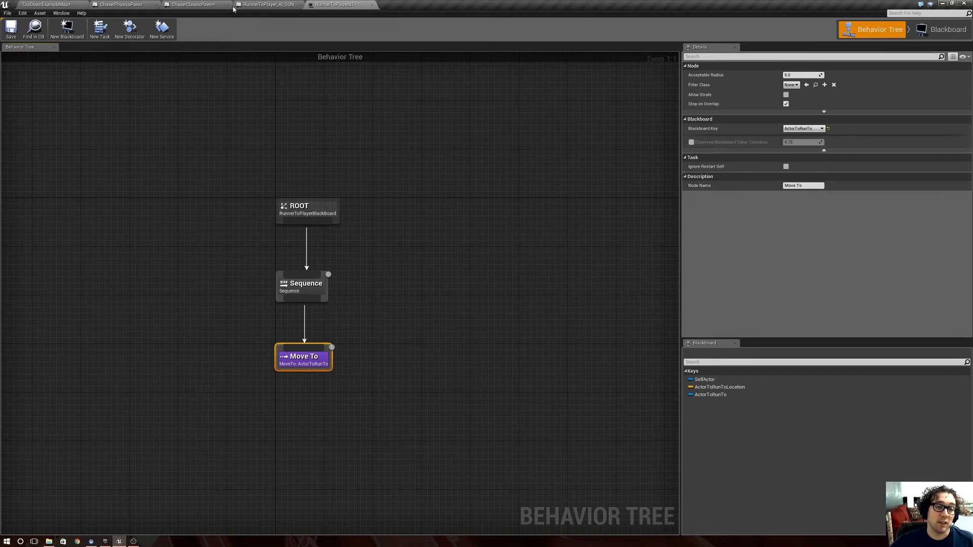
{"action": "left_click", "coordinate": [44, 4]}
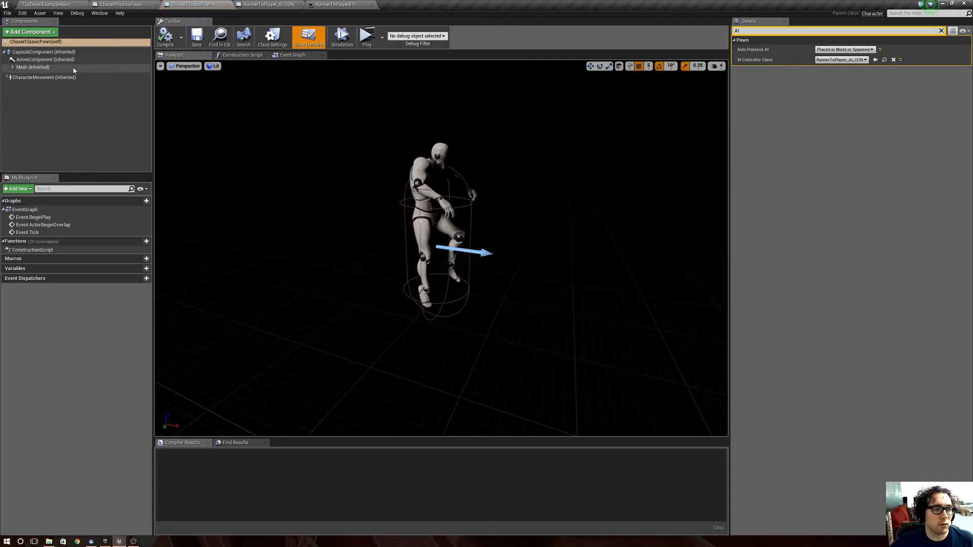
{"action": "left_click", "coordinate": [32, 67]}
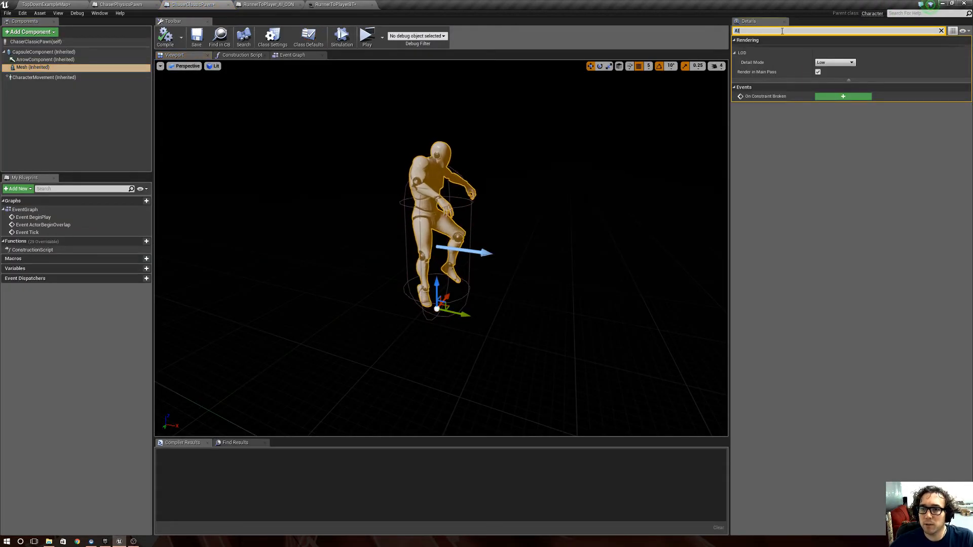
{"action": "left_click", "coordinate": [44, 4]}
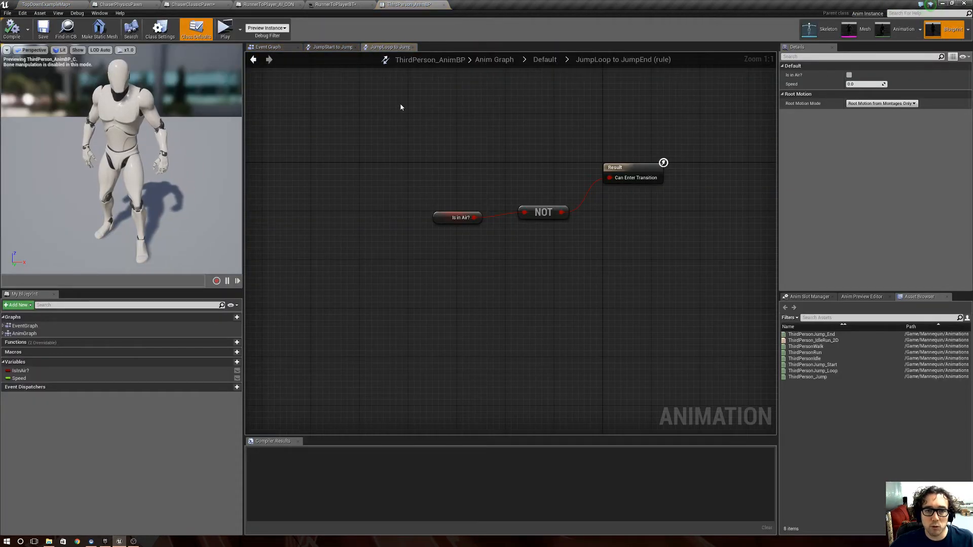
{"action": "left_click", "coordinate": [267, 47]}
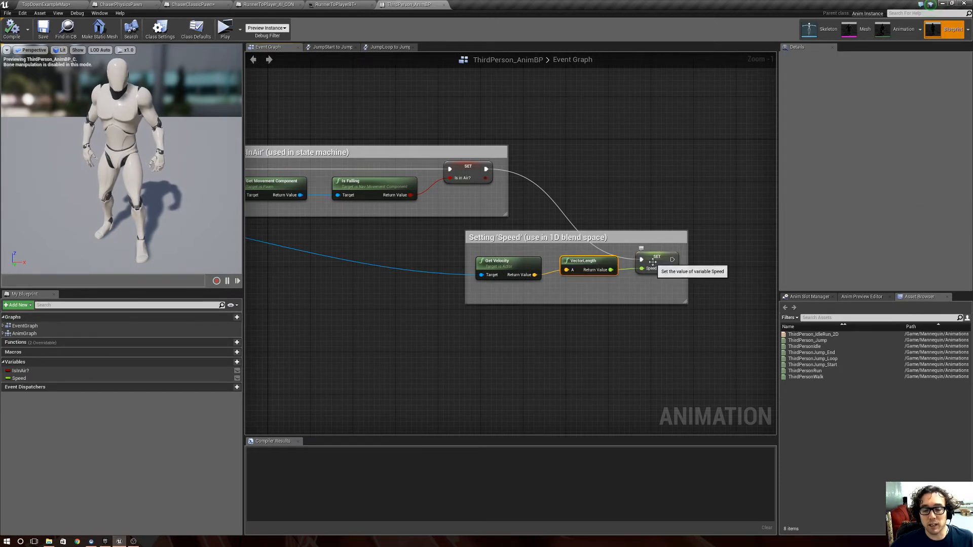
{"action": "left_click", "coordinate": [656, 258]}
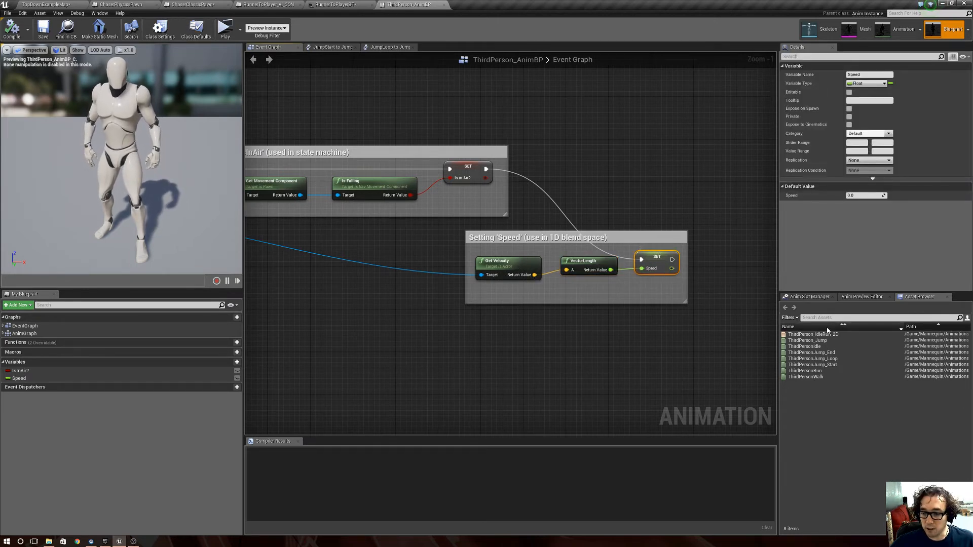
{"action": "double_click", "coordinate": [813, 333]}
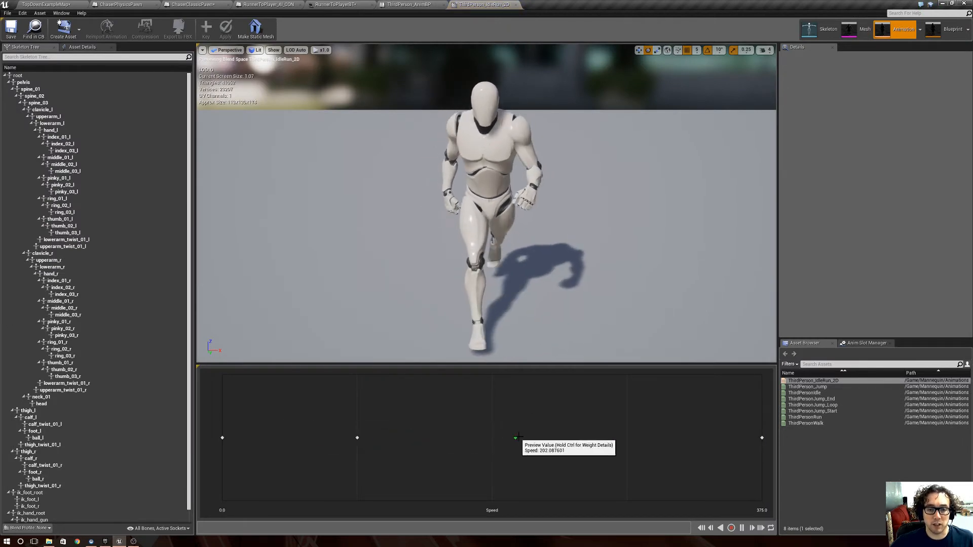
{"action": "mouse_move", "coordinate": [614, 435]}
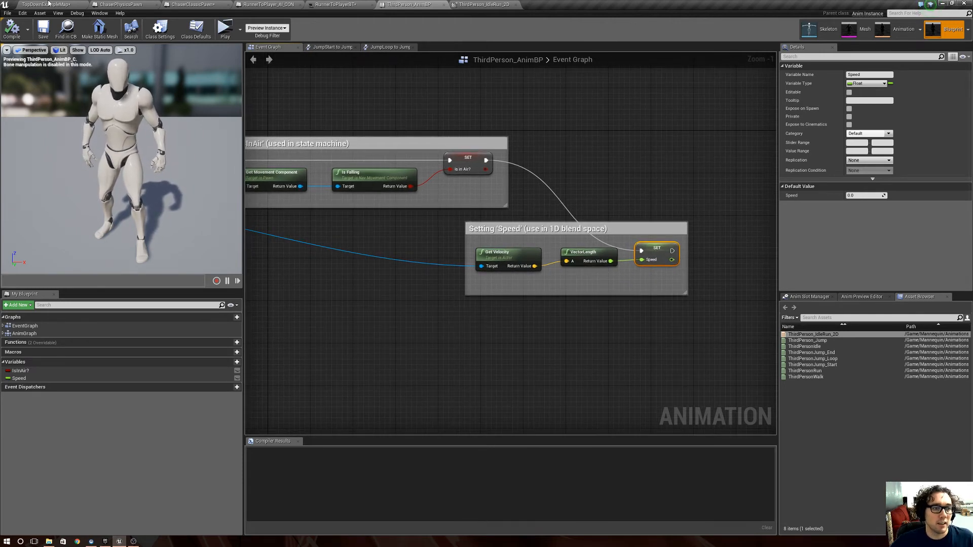
From the level, check the ChaserClassicPawnBlock's components and its sphere-shaped Cube.
{"action": "left_click", "coordinate": [41, 4]}
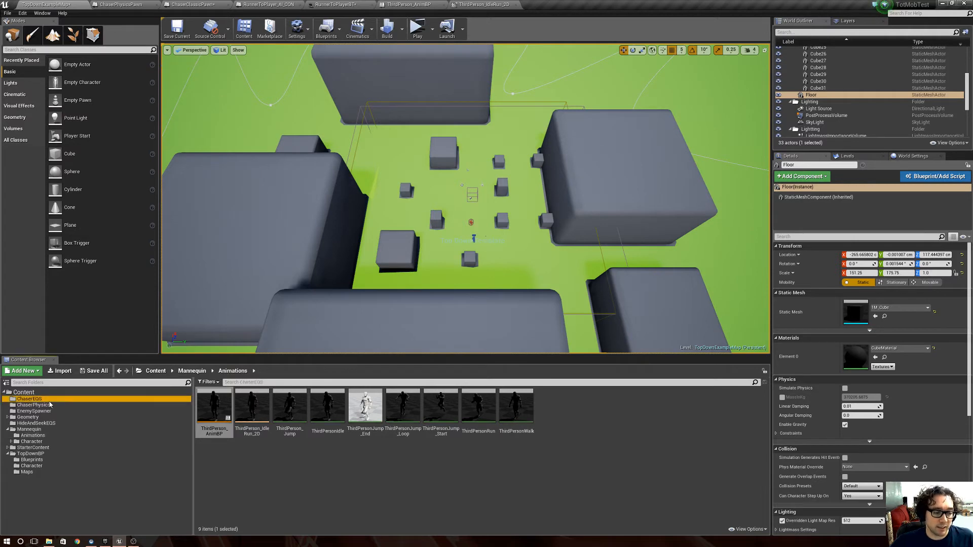
{"action": "left_click", "coordinate": [28, 399]}
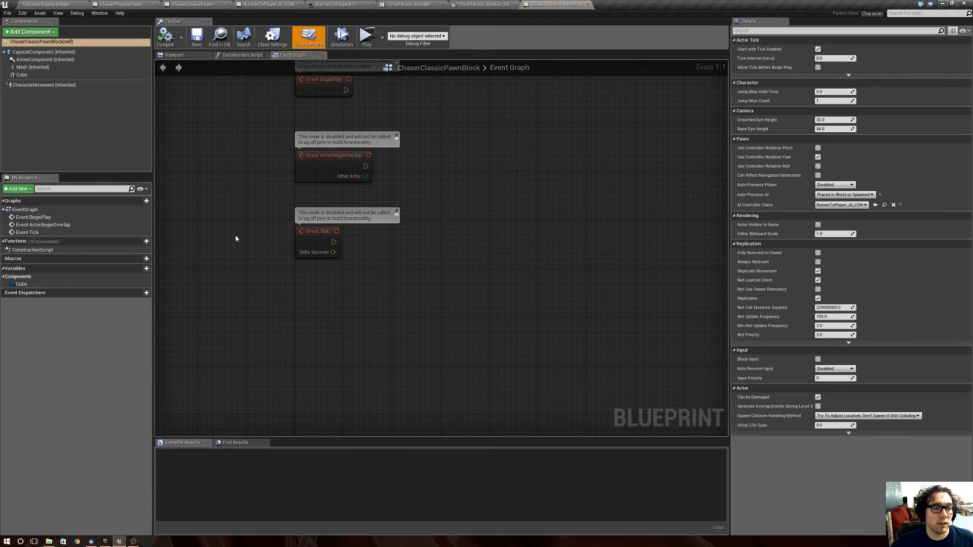
{"action": "left_click", "coordinate": [174, 55]}
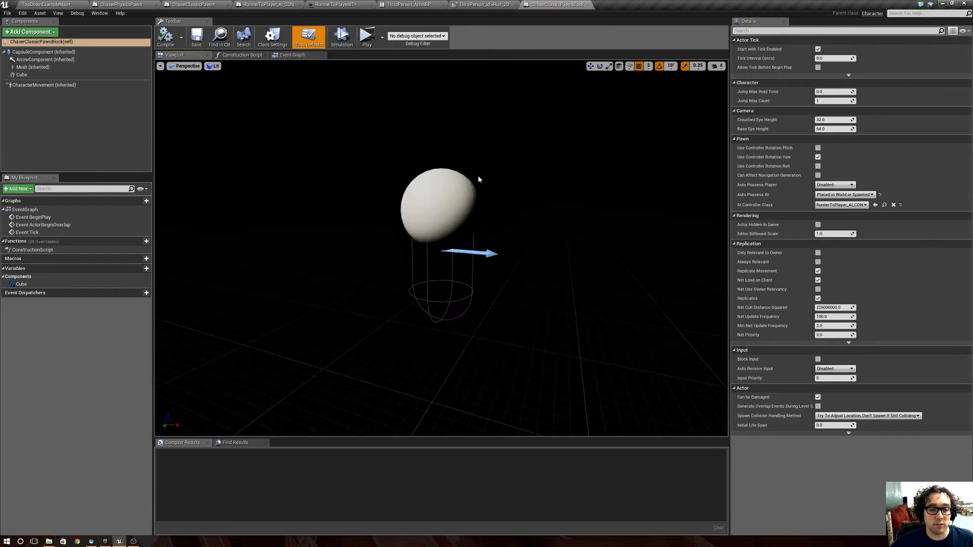
{"action": "left_click", "coordinate": [21, 74]}
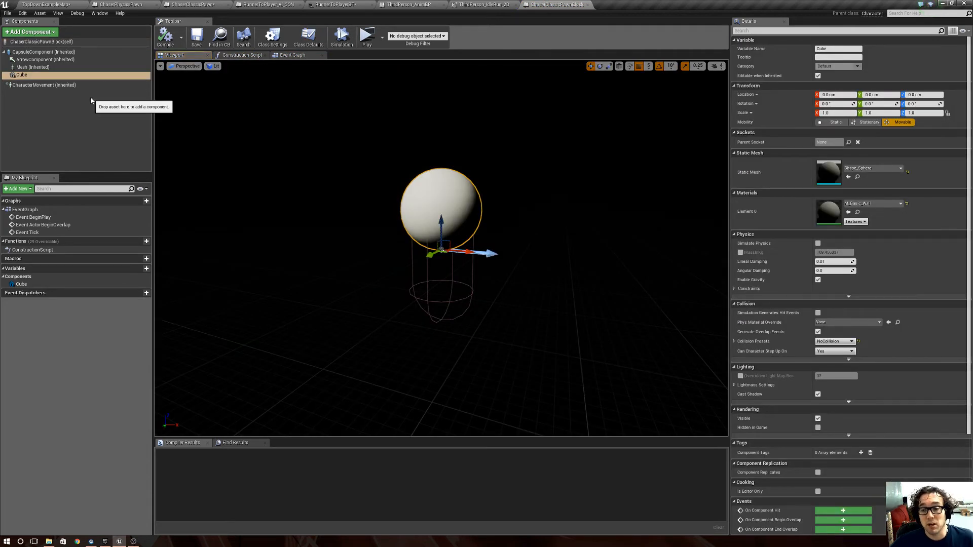
{"action": "mouse_move", "coordinate": [34, 67]}
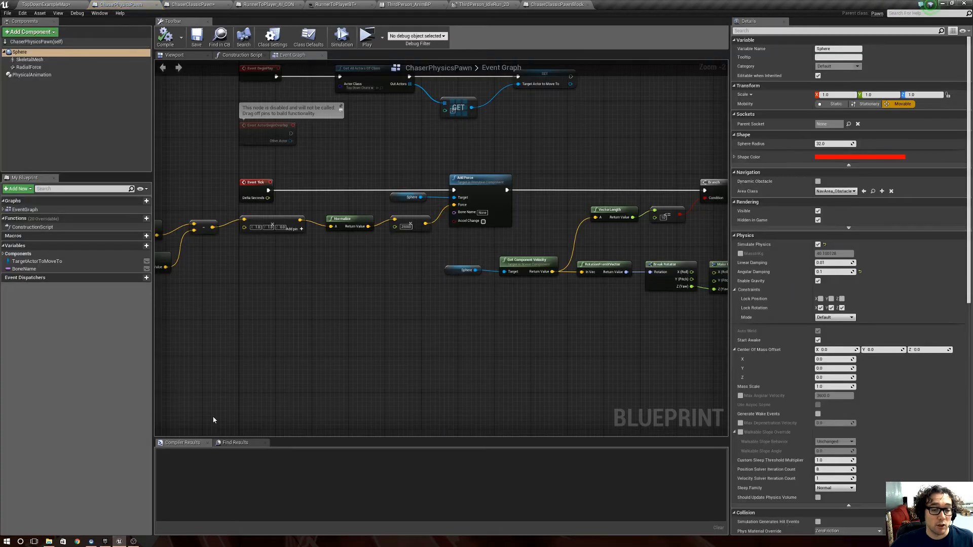
Inspect ChaserPhysicsPawn's skeletal mesh and browse to its ThirdPerson_AnimBPPhysics anim class in ChaserPhysics.
{"action": "left_click", "coordinate": [174, 55]}
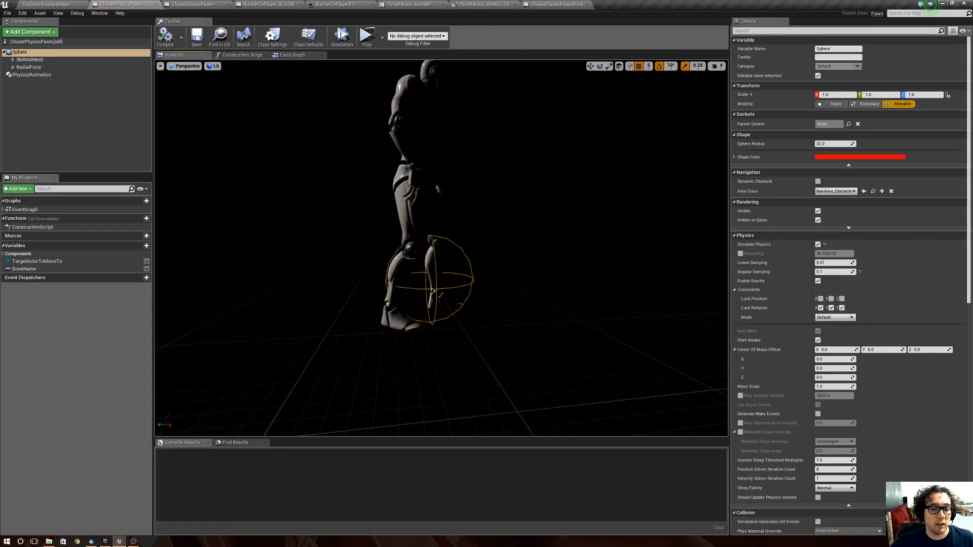
{"action": "left_click", "coordinate": [30, 58]}
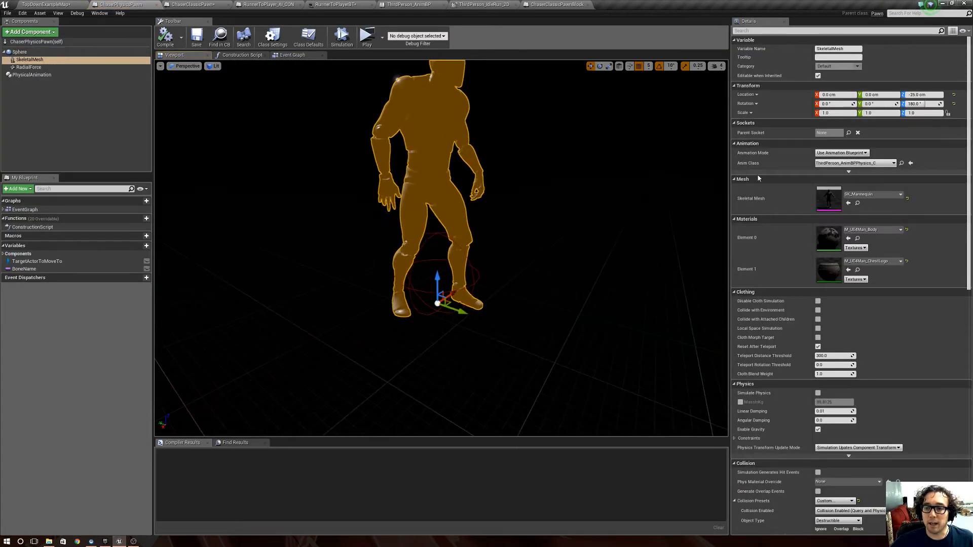
{"action": "left_click", "coordinate": [46, 5]}
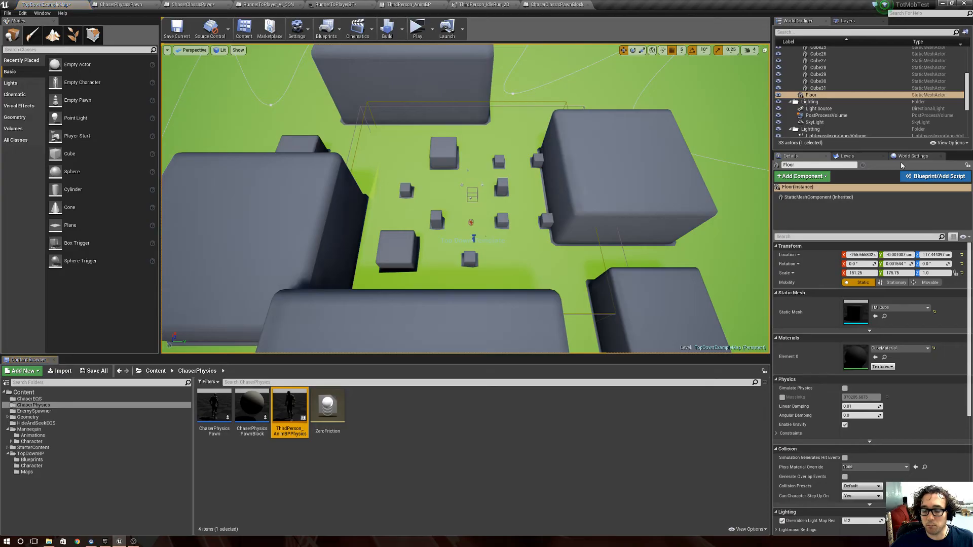
Inspect the Speed calculation nodes in ThirdPerson_AnimBPPhysics, then return to ChaserClassicPawnBlock.
{"action": "double_click", "coordinate": [288, 405]}
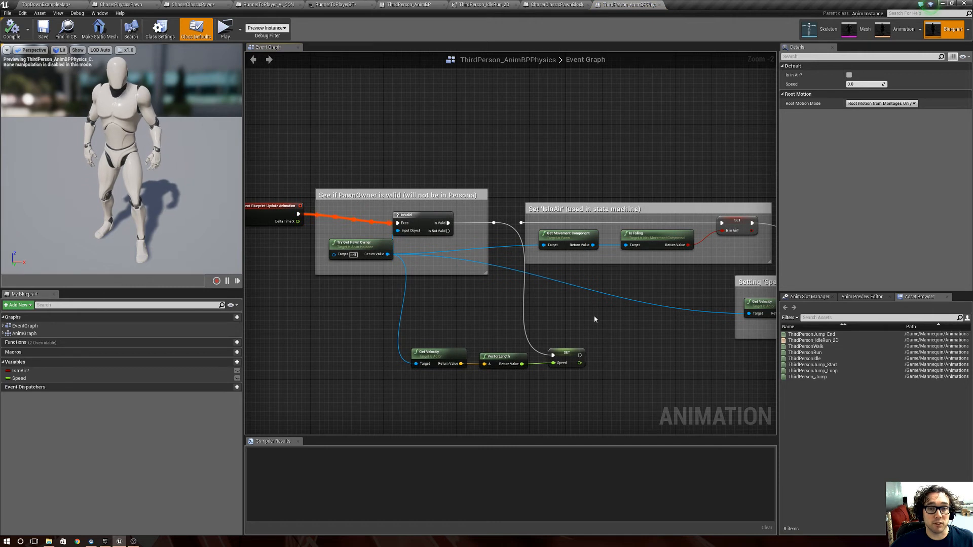
{"action": "mouse_move", "coordinate": [518, 347]}
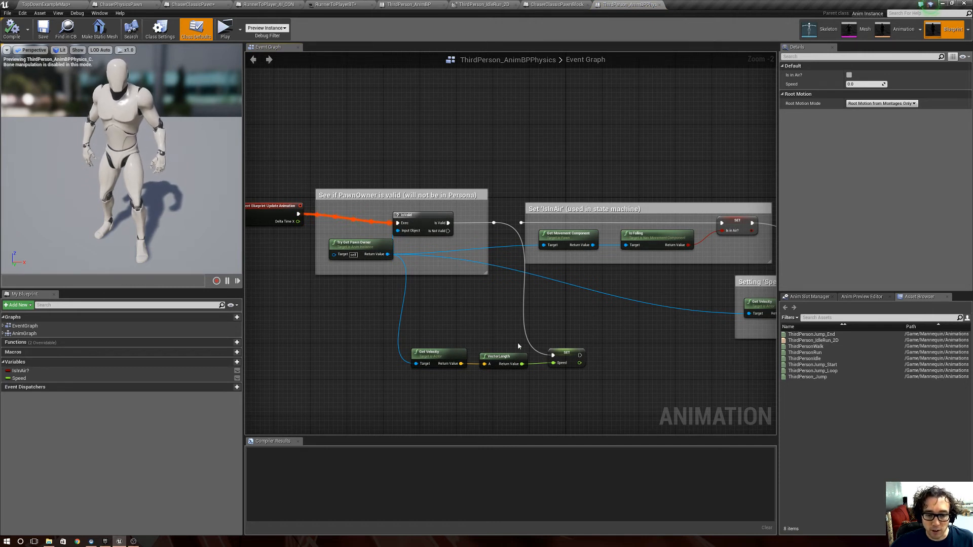
{"action": "mouse_move", "coordinate": [502, 356]}
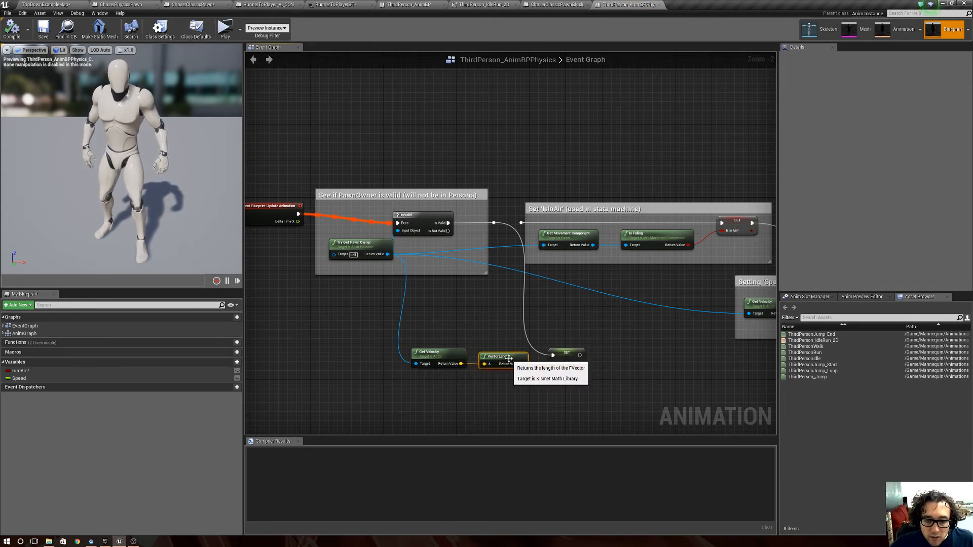
{"action": "left_click", "coordinate": [566, 352]}
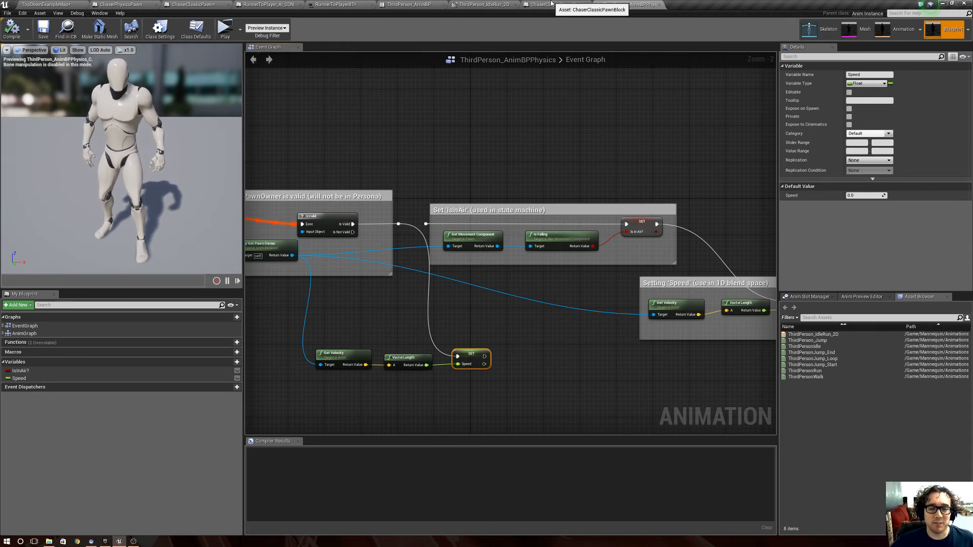
{"action": "left_click", "coordinate": [537, 5]}
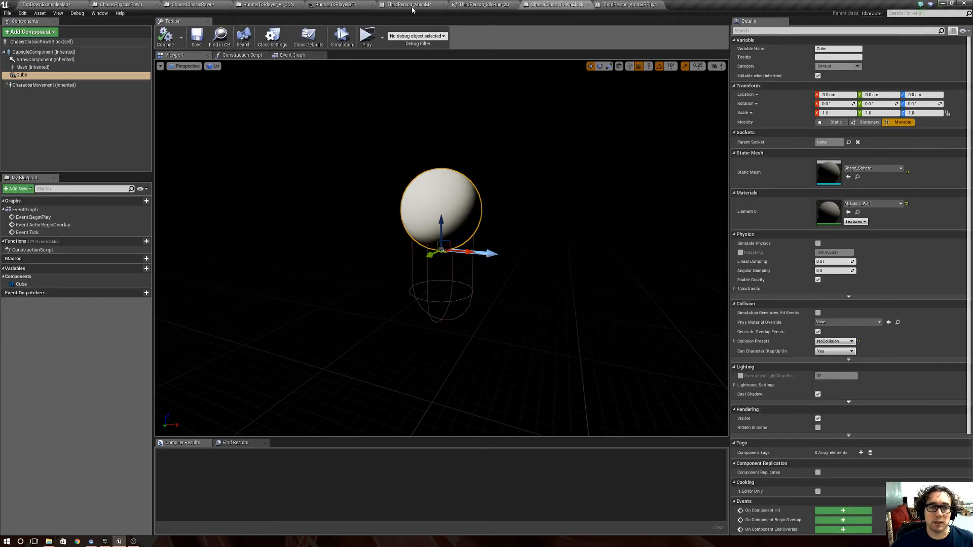
Review the ChaserPhysicsPawn's RadialForce and Sphere component physics settings.
{"action": "left_click", "coordinate": [628, 4]}
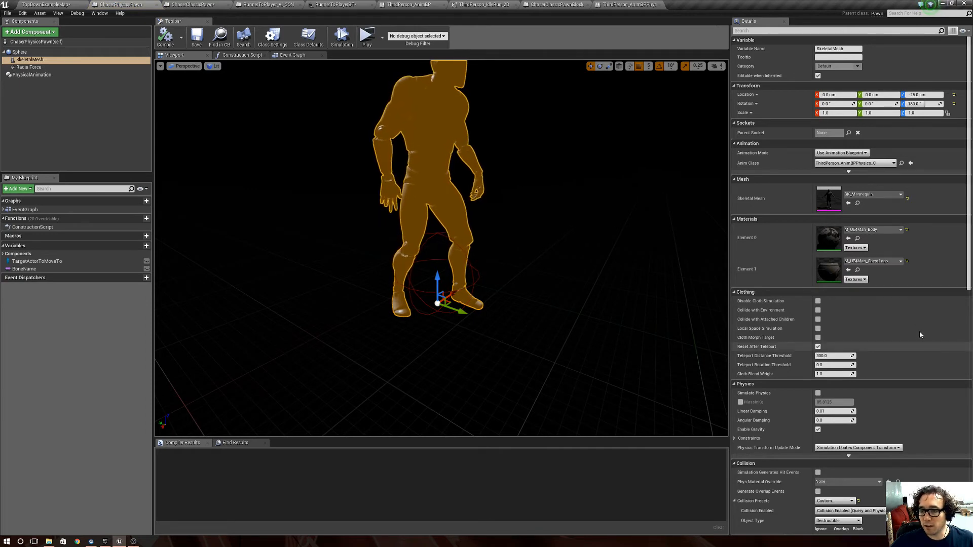
{"action": "left_click", "coordinate": [291, 55]}
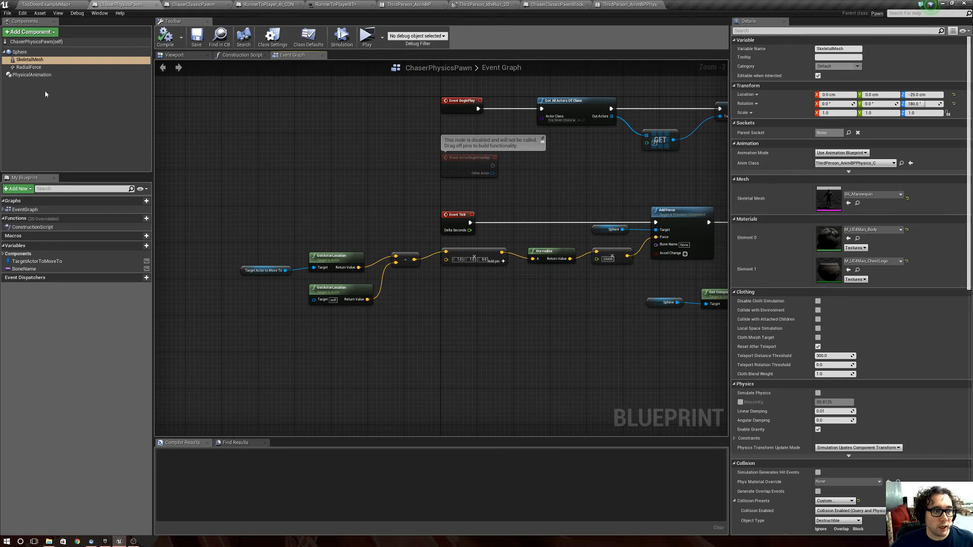
{"action": "left_click", "coordinate": [28, 67]}
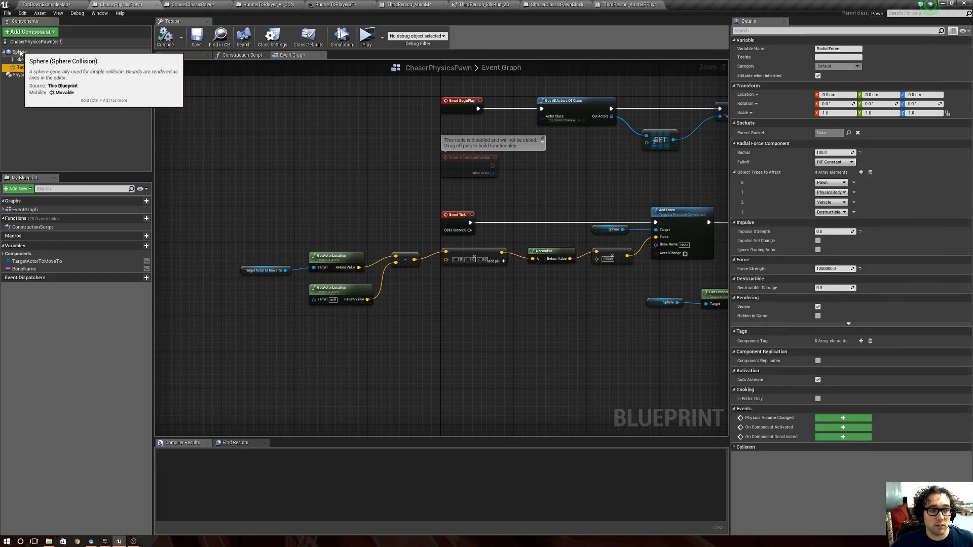
{"action": "left_click", "coordinate": [19, 52]}
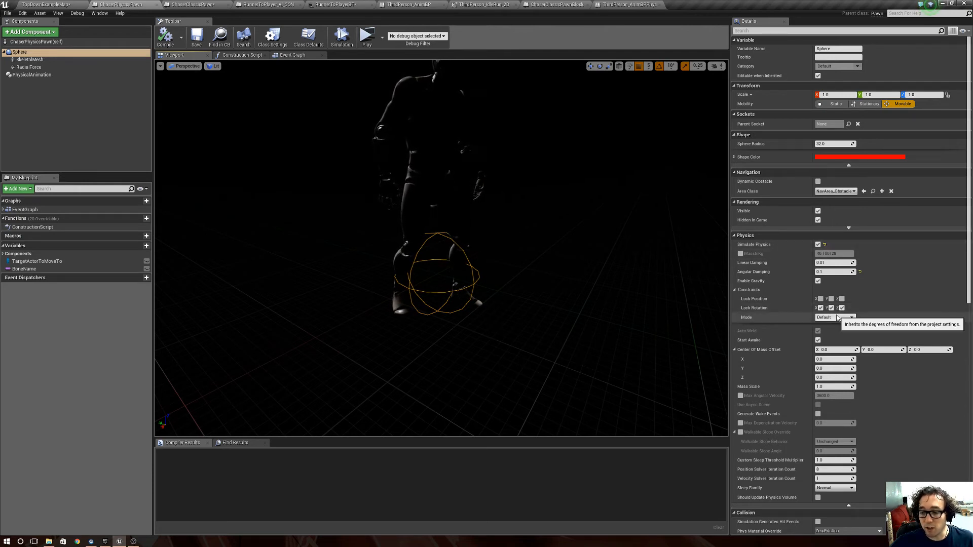
Check the radial force's range around the pawn and show its event graph.
{"action": "scroll", "scroll_direction": "down", "scroll_amount": 3}
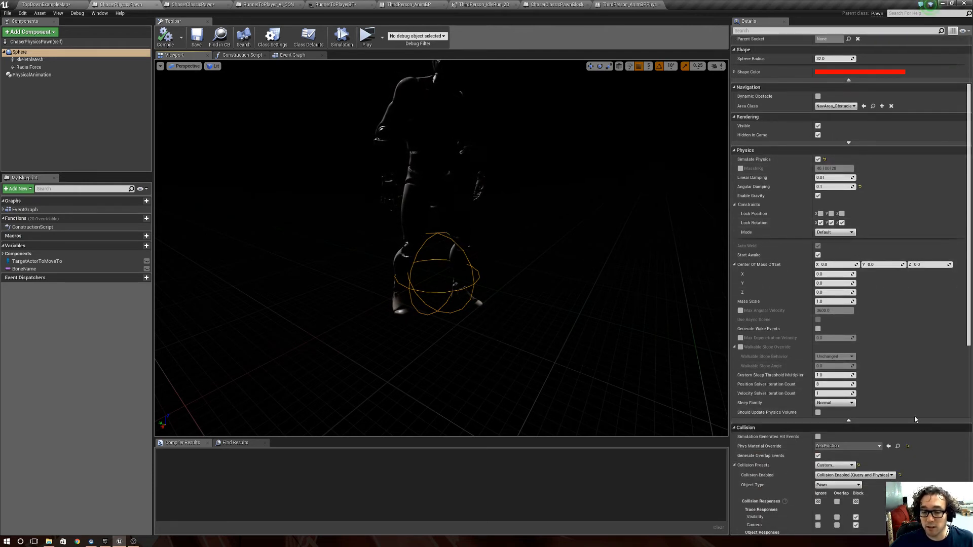
{"action": "left_click", "coordinate": [29, 67]}
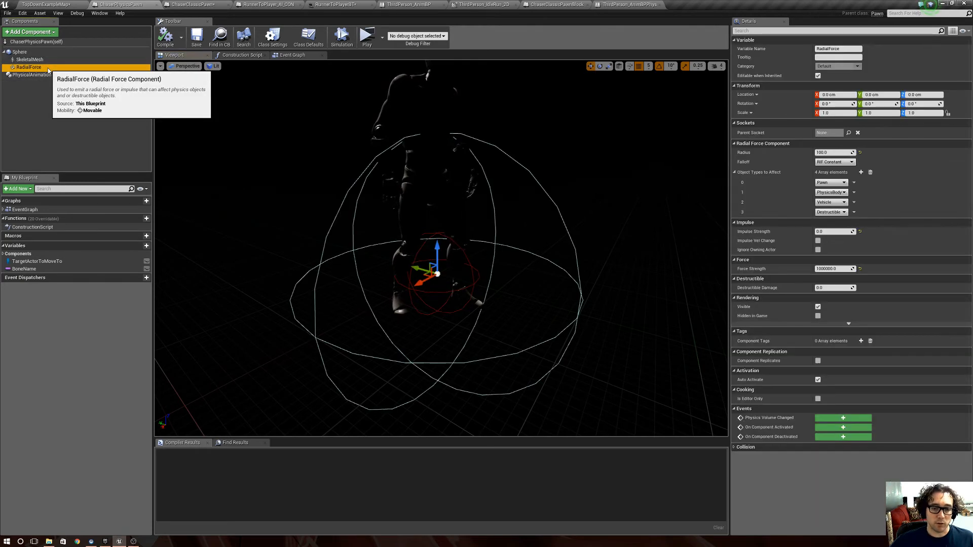
{"action": "left_click", "coordinate": [290, 54]}
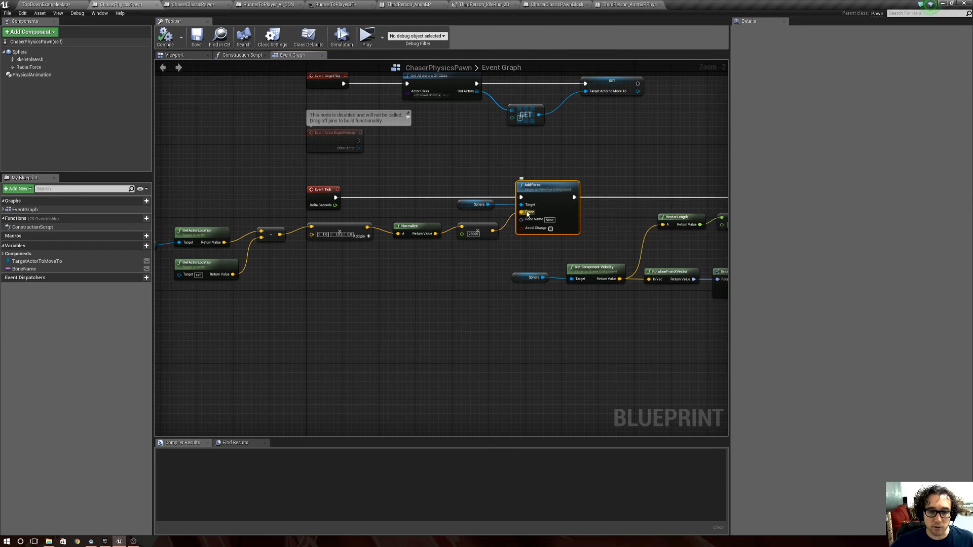
Select the Sphere reference node feeding the Add Force node.
{"action": "left_click", "coordinate": [477, 203]}
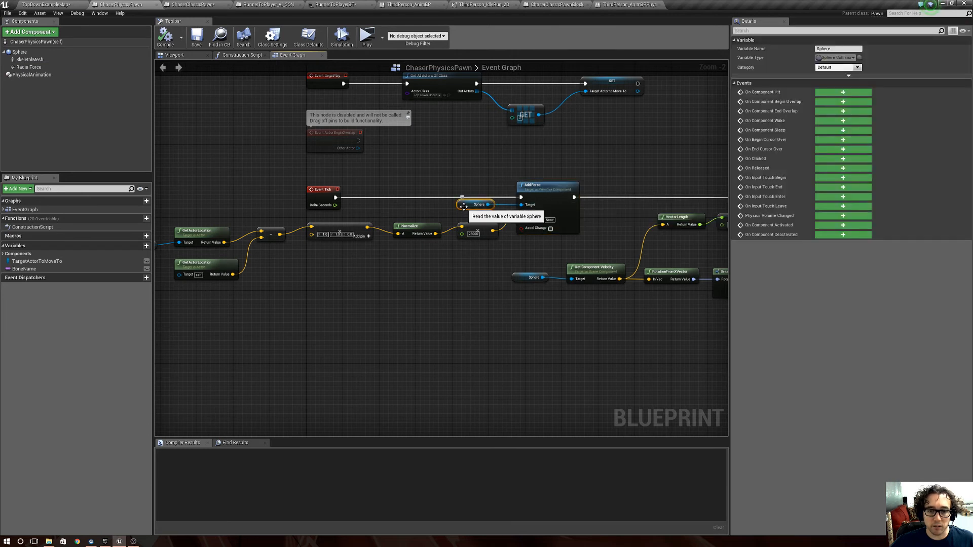
{"action": "mouse_move", "coordinate": [426, 237]}
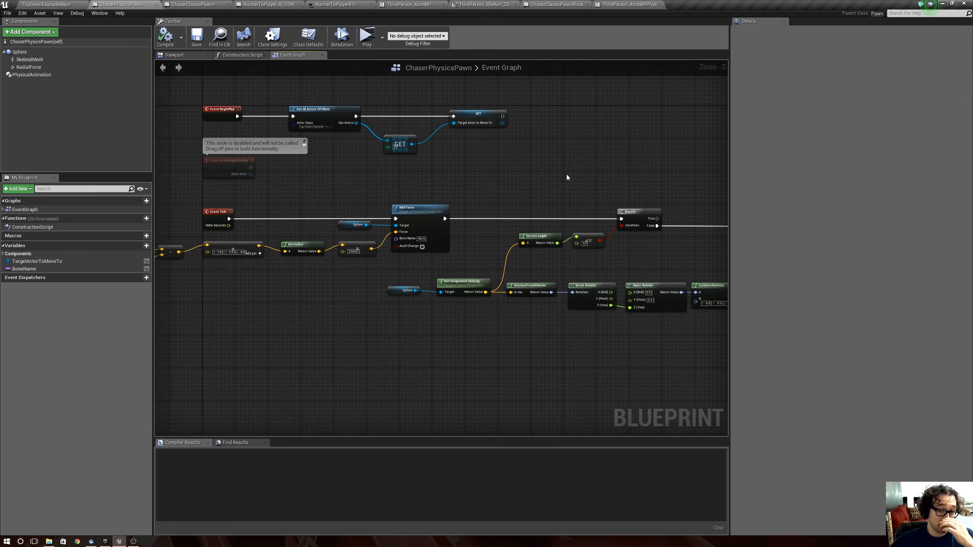
{"action": "mouse_move", "coordinate": [80, 3]}
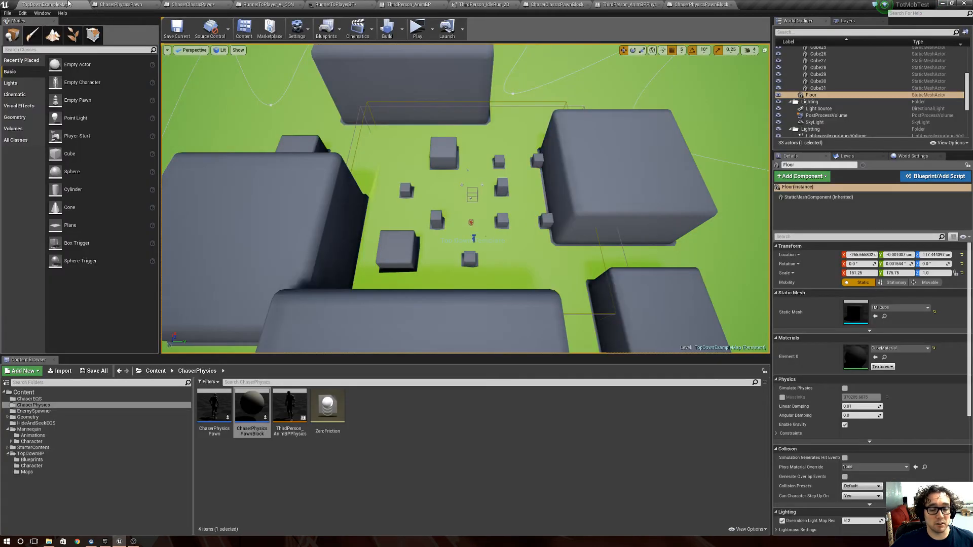
Launch two standalone game preview windows of the top-down chaser level.
{"action": "left_click", "coordinate": [417, 27]}
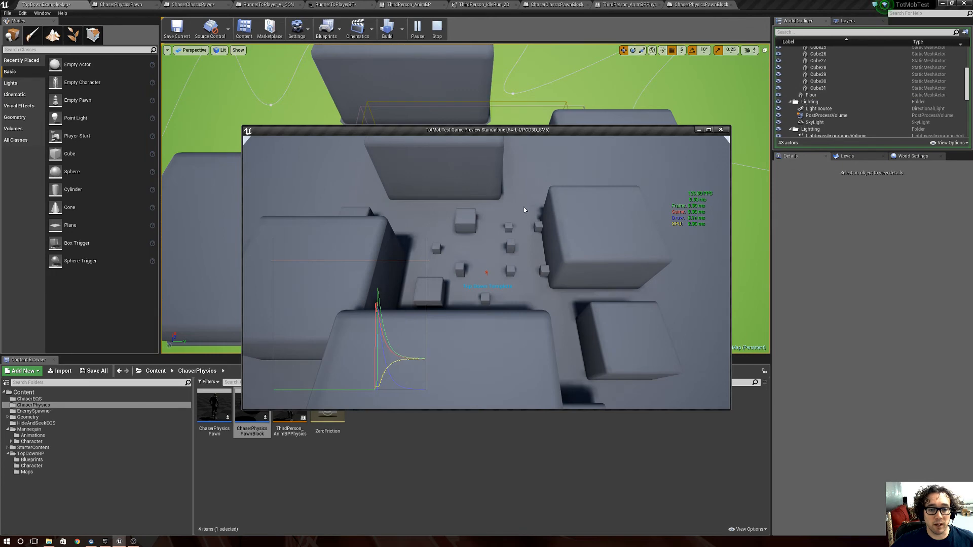
{"action": "left_click", "coordinate": [708, 129]}
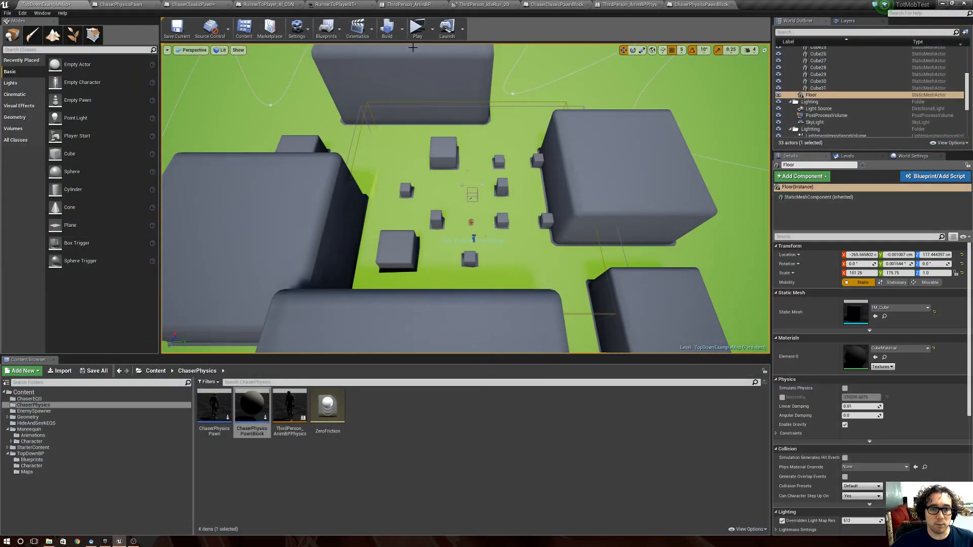
{"action": "left_click", "coordinate": [417, 26]}
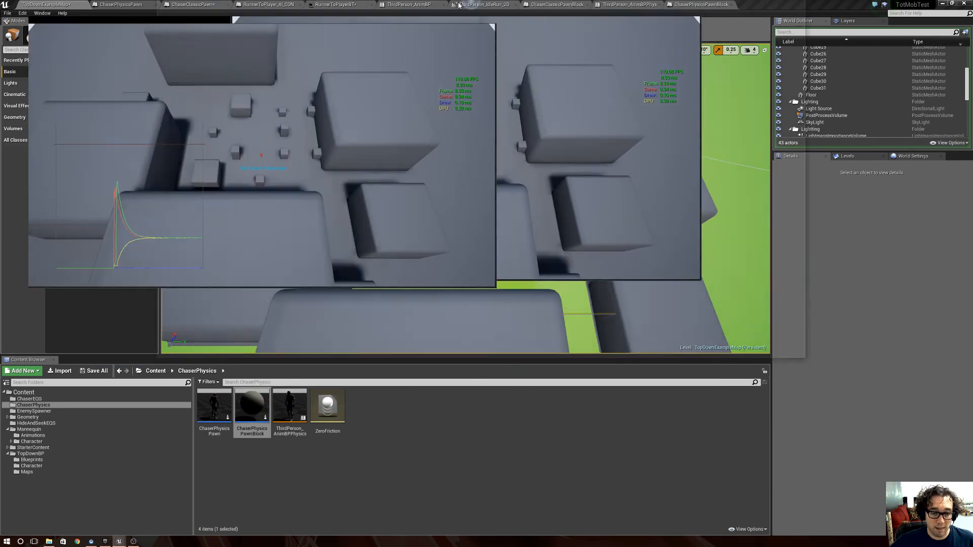